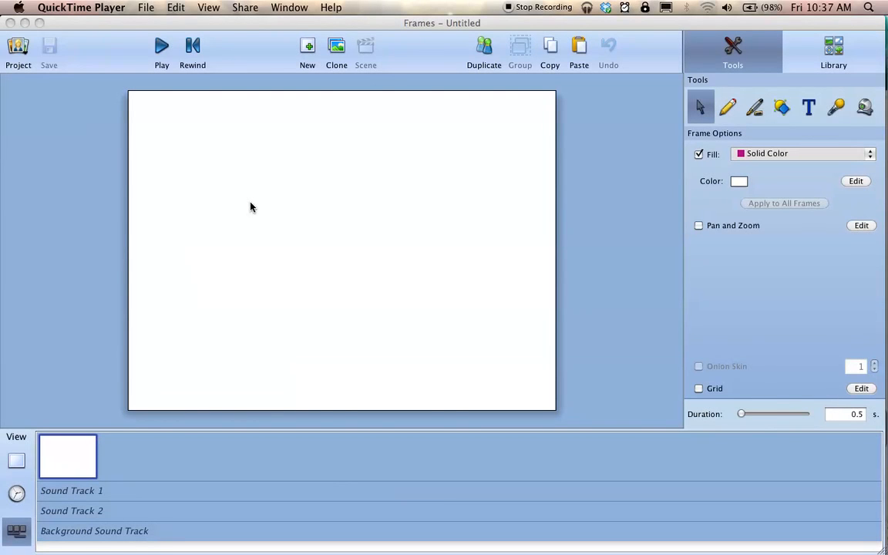
mouse_move(559, 167)
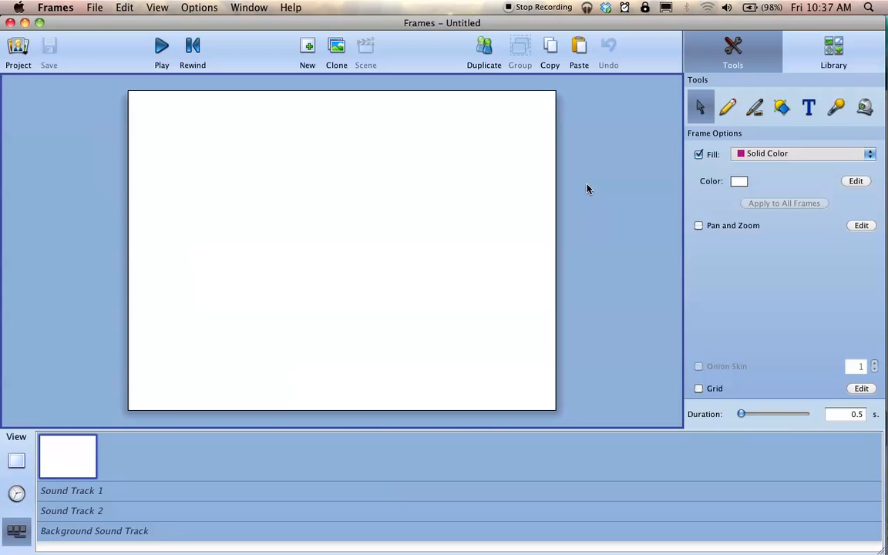
mouse_move(592, 199)
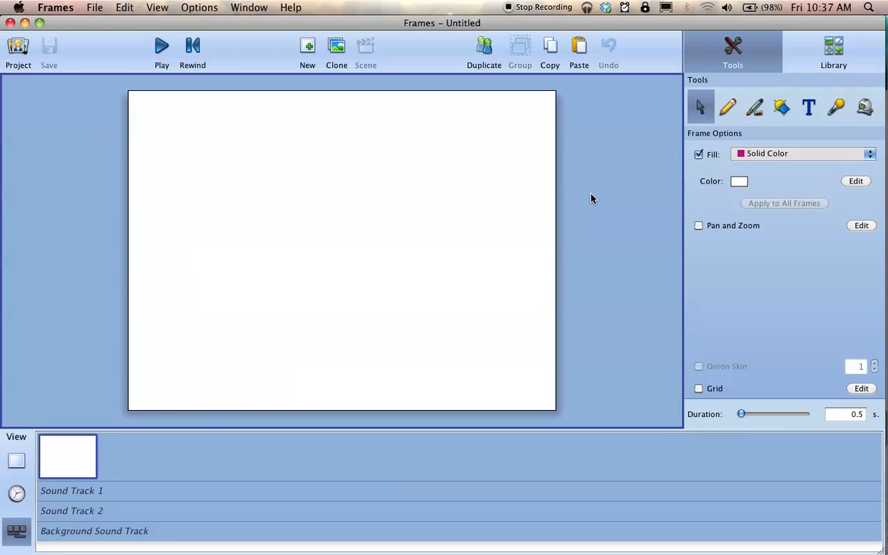
mouse_move(463, 383)
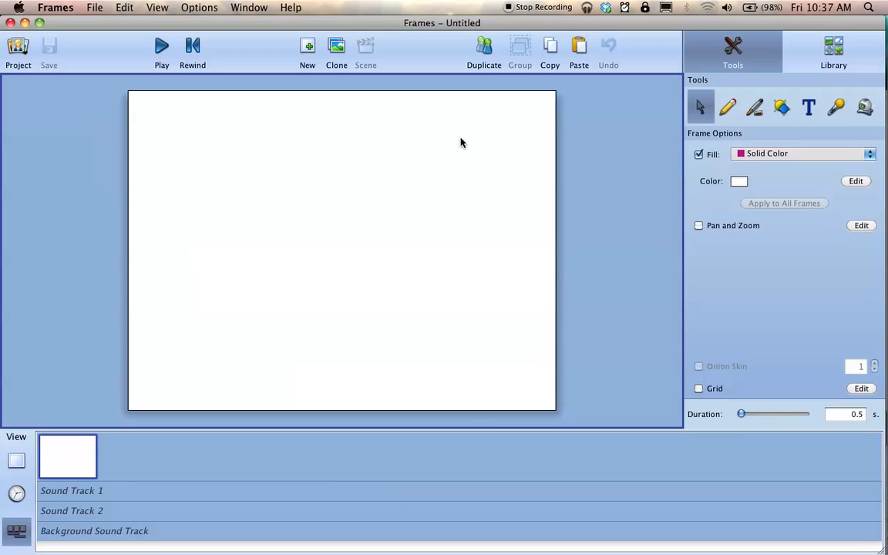
mouse_move(513, 170)
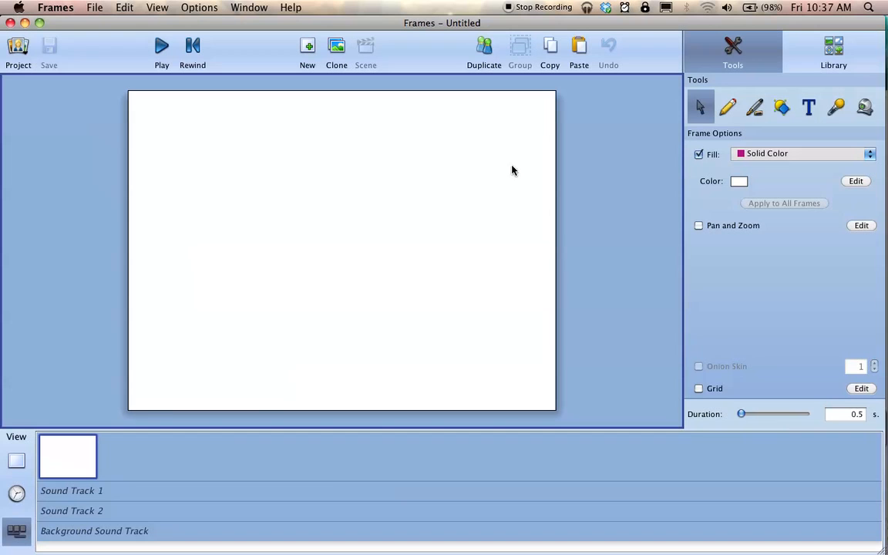
mouse_move(506, 187)
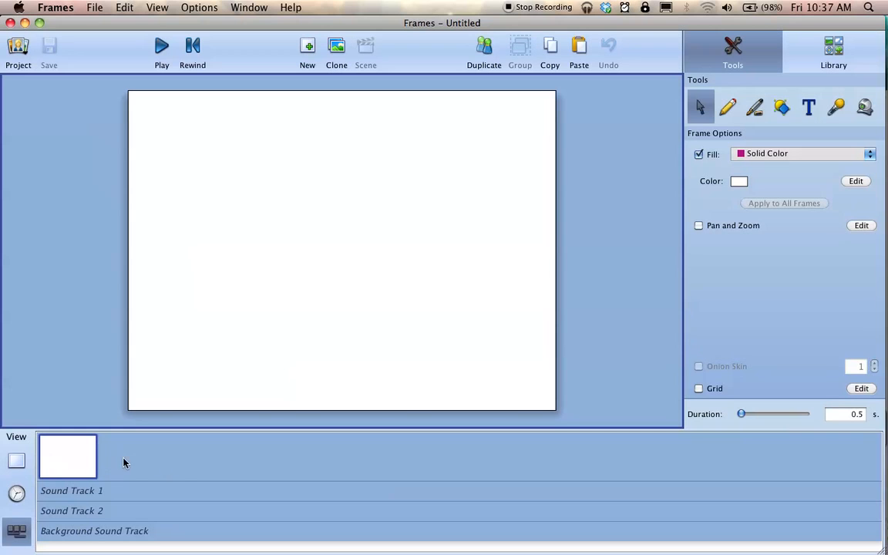
mouse_move(442, 443)
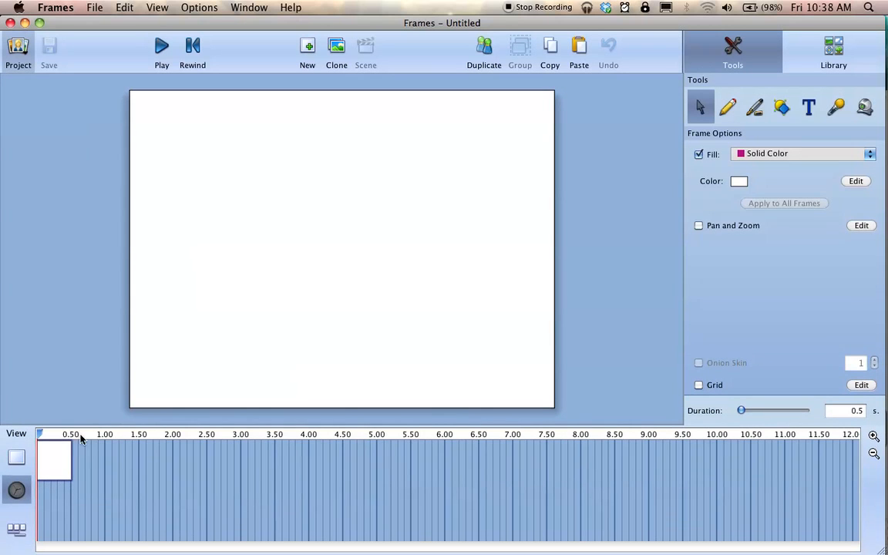
mouse_move(387, 445)
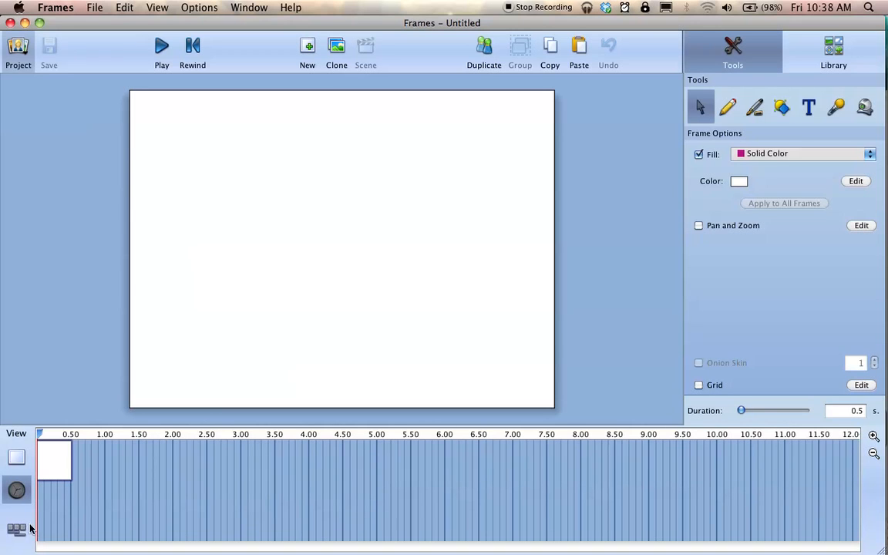
Switch back from the timeline to the storyboard view of the frames
left_click(16, 530)
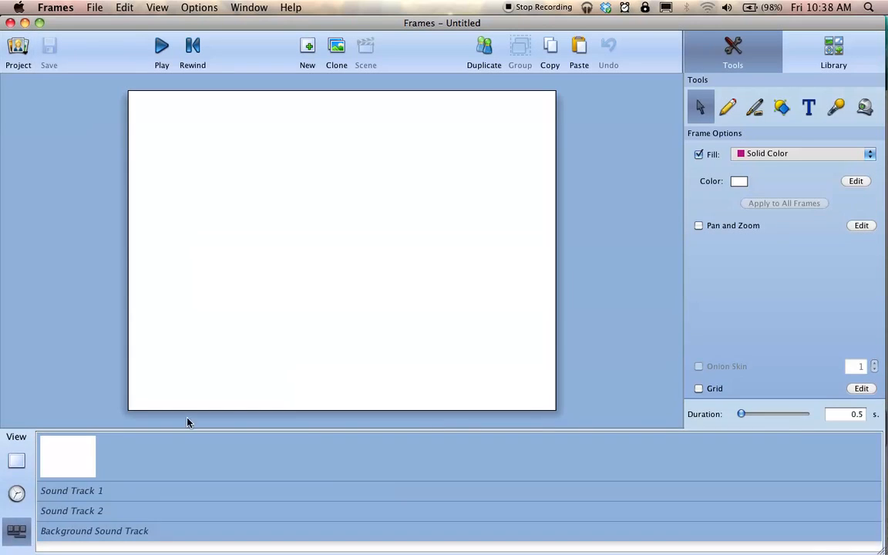
mouse_move(534, 381)
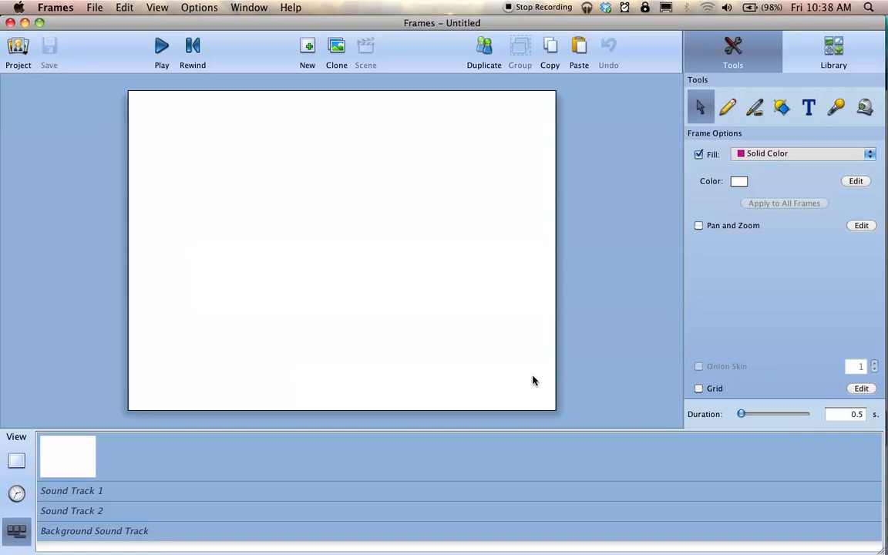
mouse_move(614, 363)
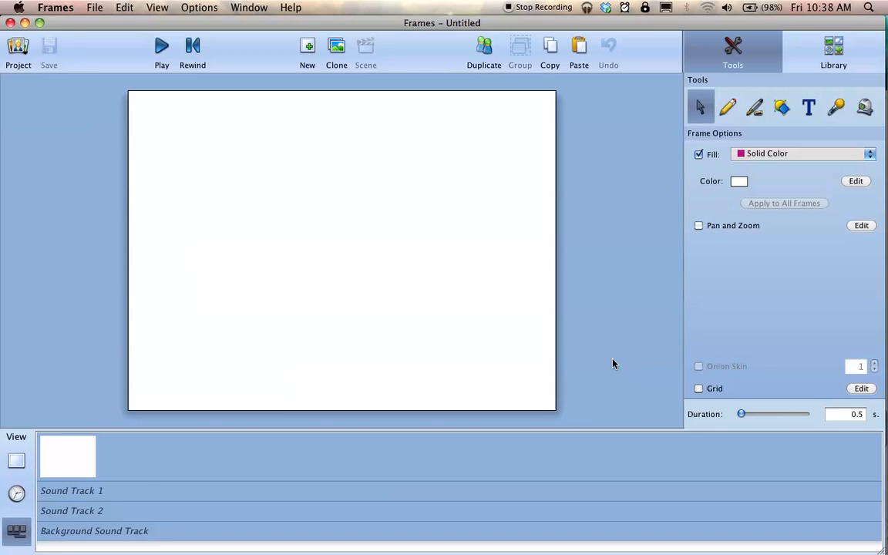
mouse_move(616, 362)
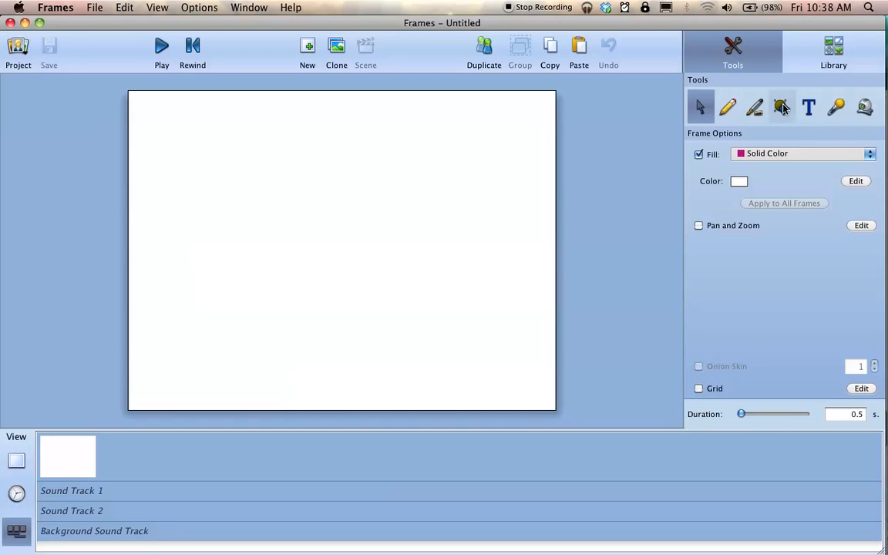
Draw a light grey rectangle across the lower half of the frame
left_click(781, 107)
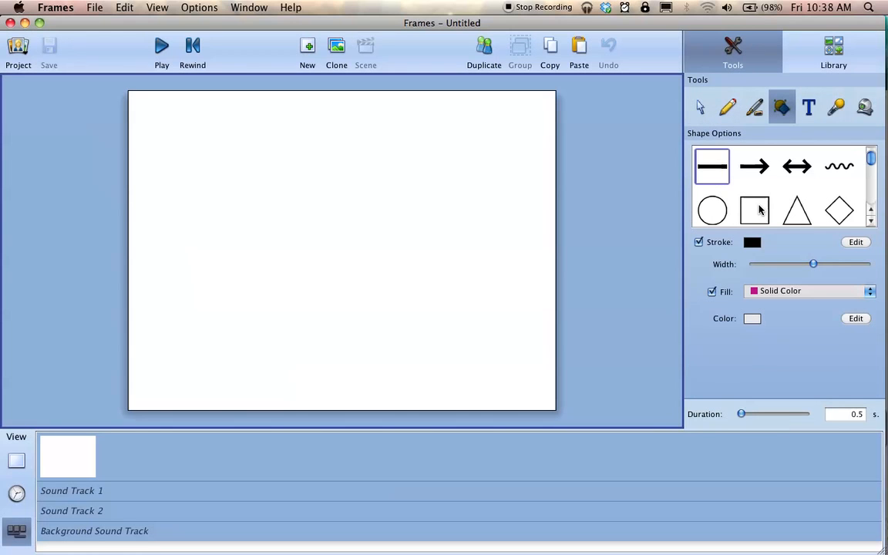
left_click(754, 209)
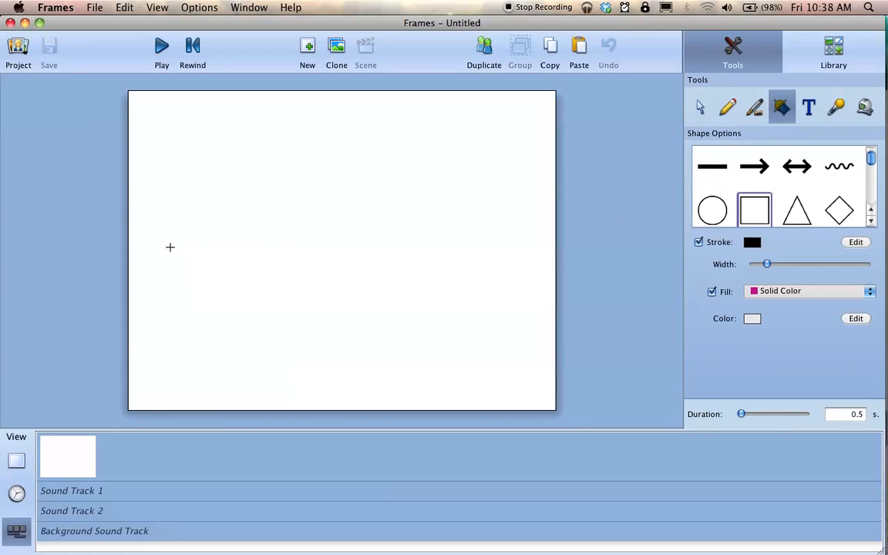
left_click_drag(169, 247, 602, 397)
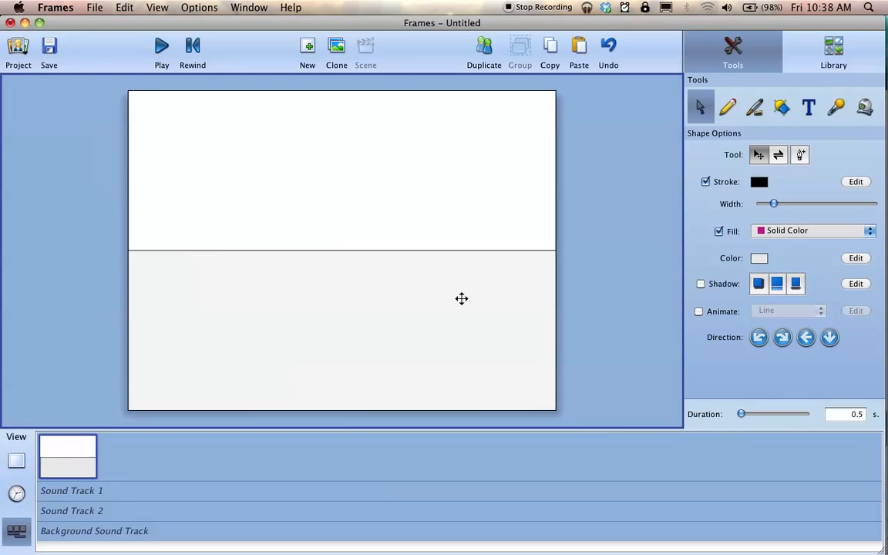
Reshape the rectangle narrower with a raised bottom edge and slanted sides
left_click(339, 331)
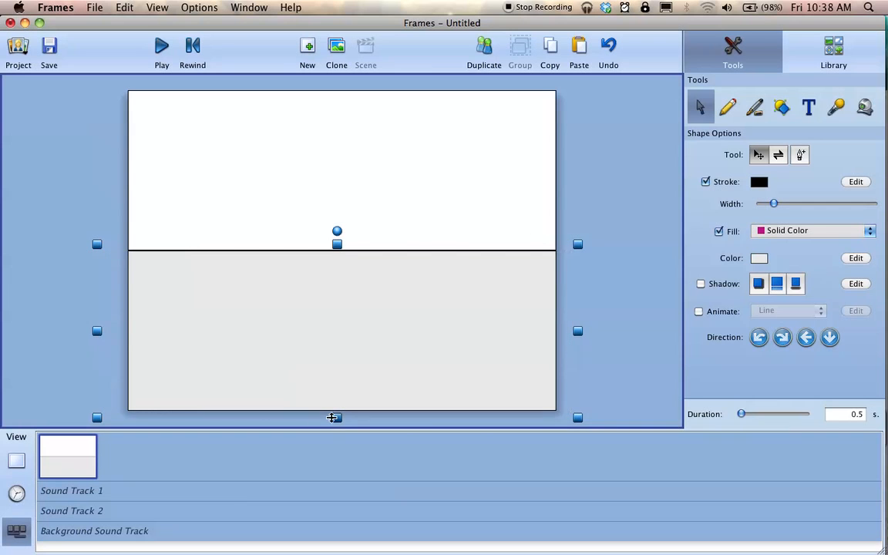
left_click_drag(336, 418, 338, 387)
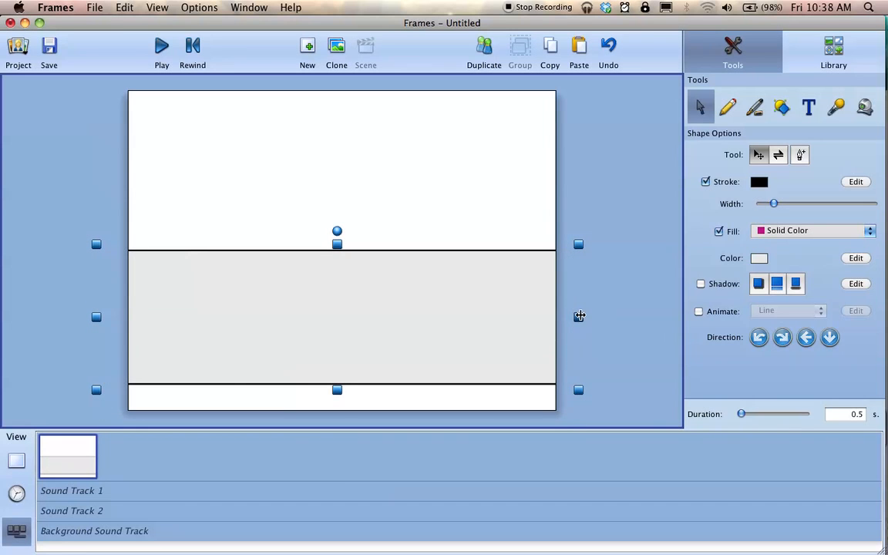
left_click_drag(578, 316, 451, 316)
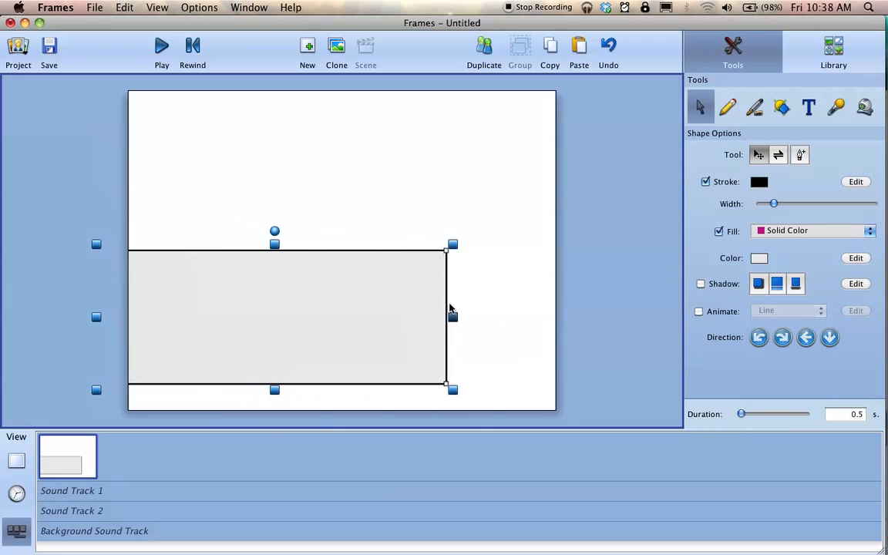
left_click_drag(453, 317, 471, 317)
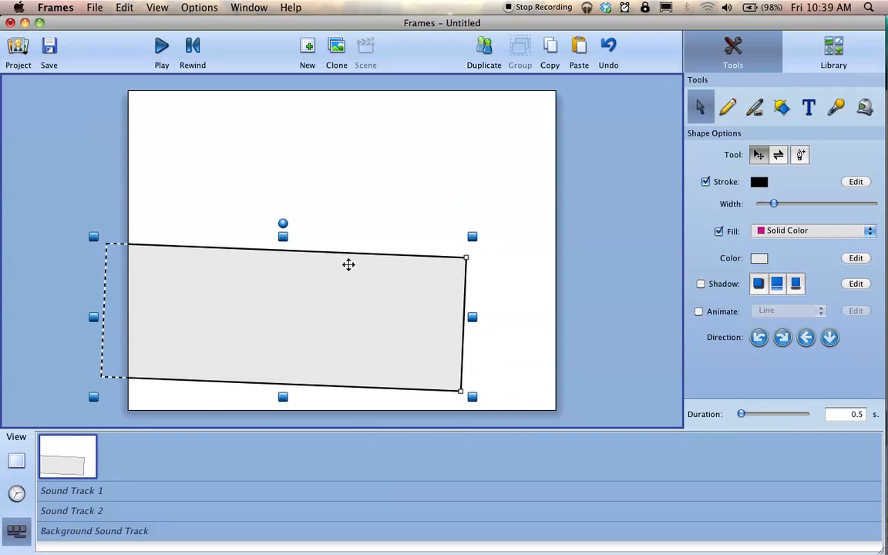
mouse_move(512, 191)
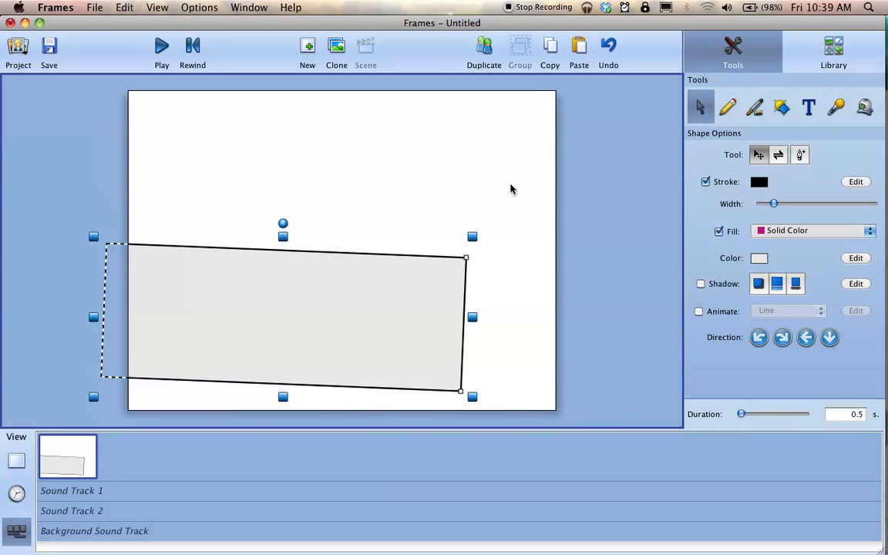
Undo the skew and experiment with dragging the shape's corner and edge points
left_click(608, 47)
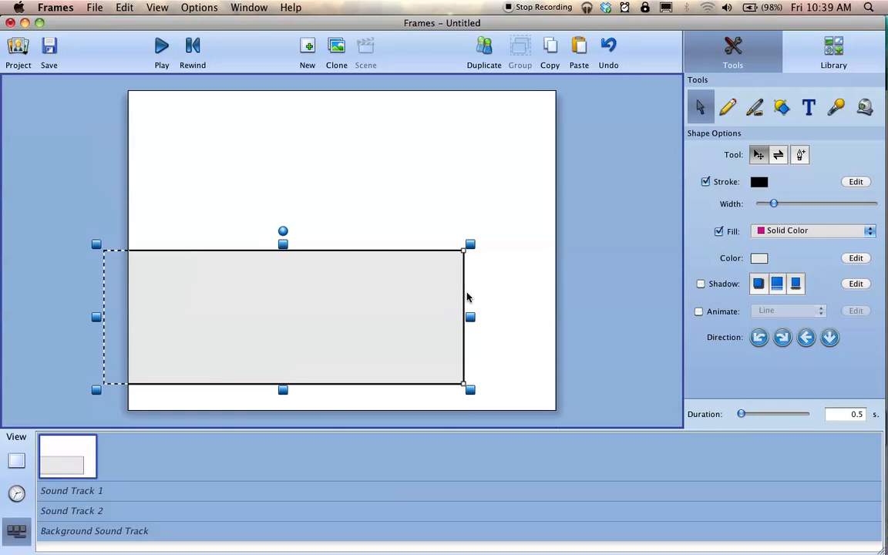
mouse_move(473, 287)
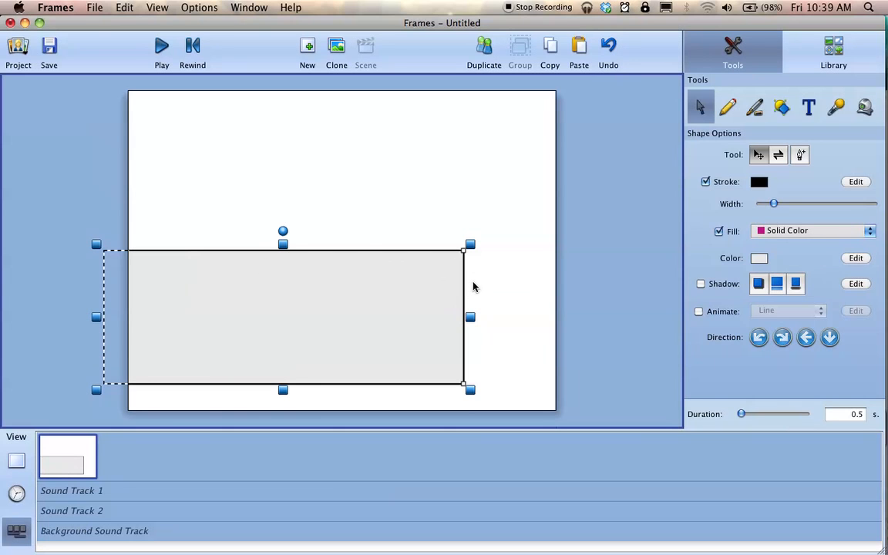
mouse_move(467, 266)
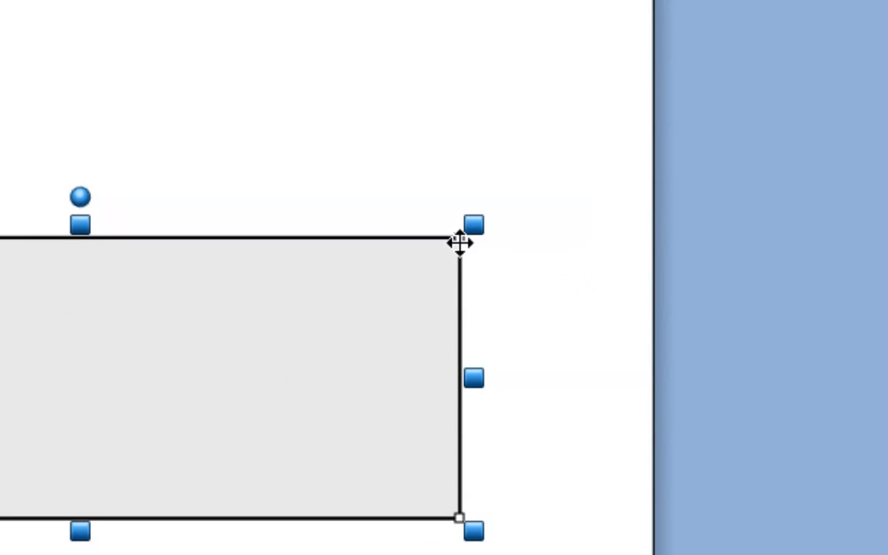
mouse_move(466, 251)
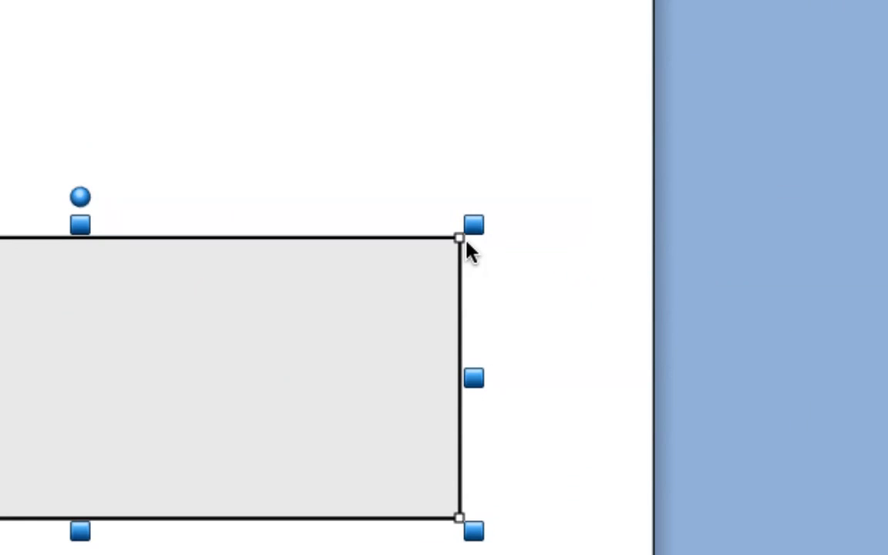
left_click_drag(472, 239, 401, 274)
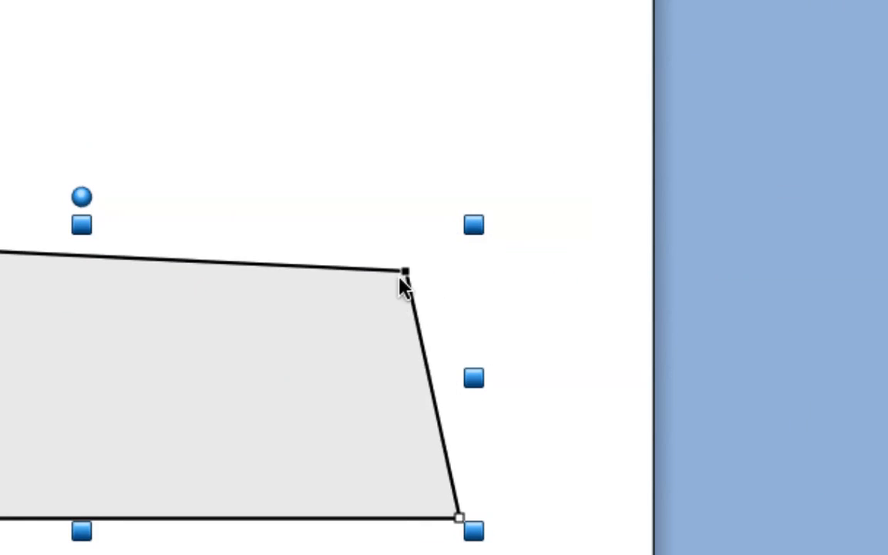
left_click_drag(403, 274, 246, 368)
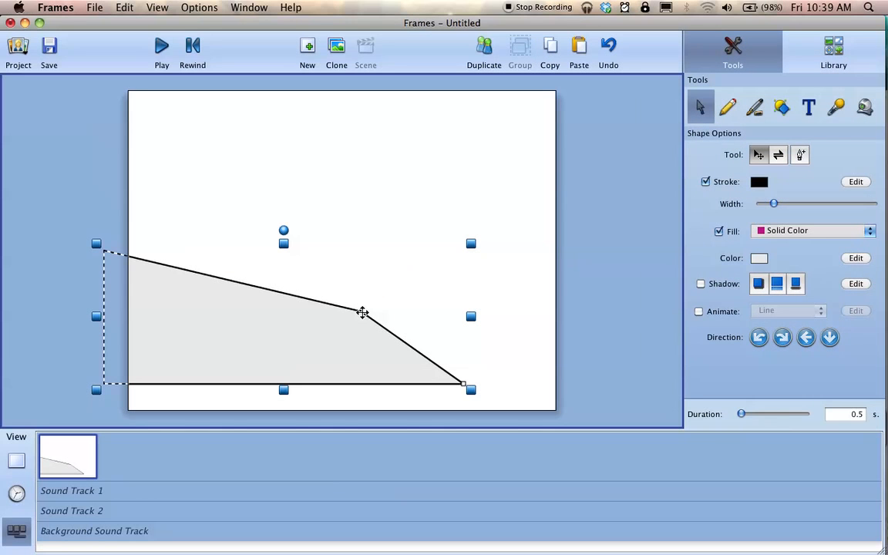
left_click_drag(471, 242, 492, 234)
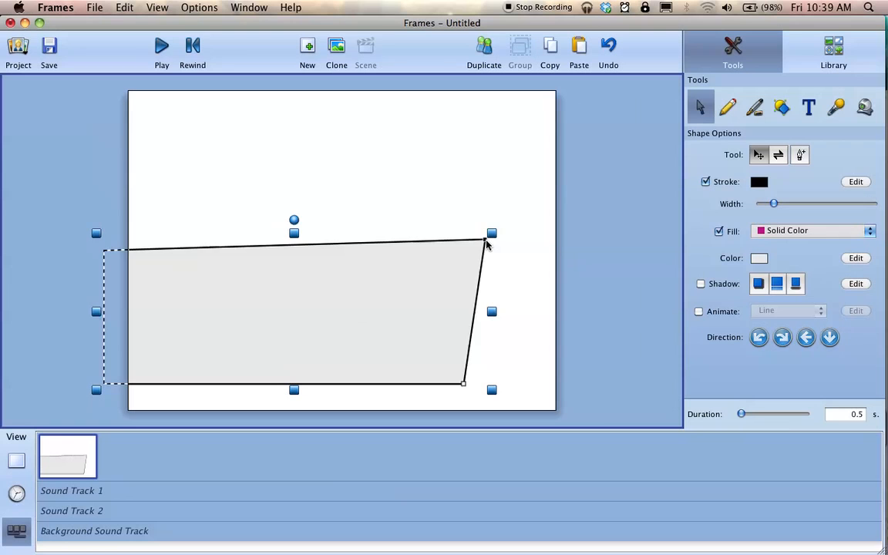
left_click_drag(492, 232, 470, 244)
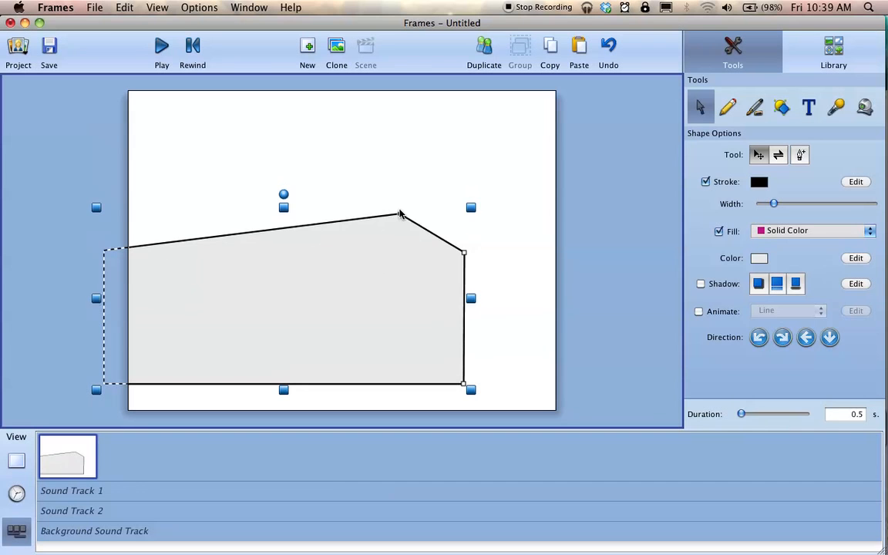
left_click_drag(400, 214, 396, 214)
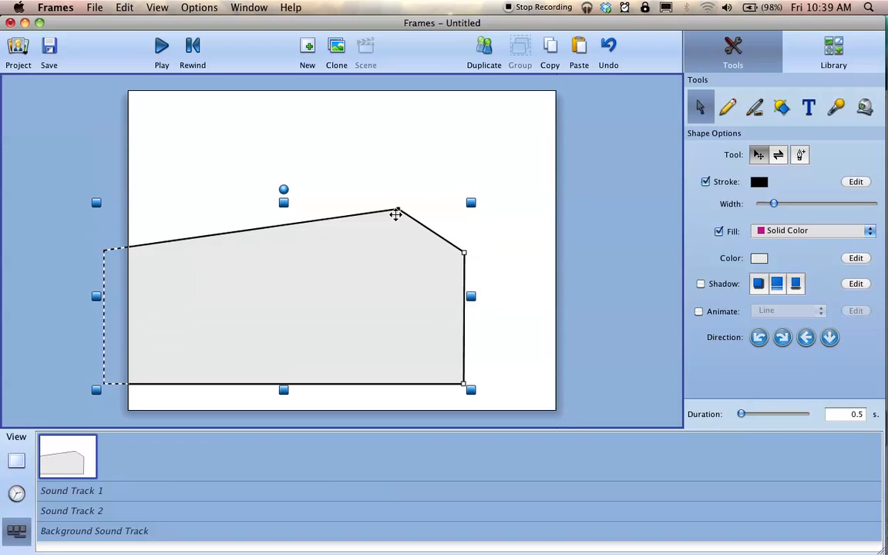
Move the plain grey rectangle to the centre of the frame
left_click_drag(395, 214, 459, 252)
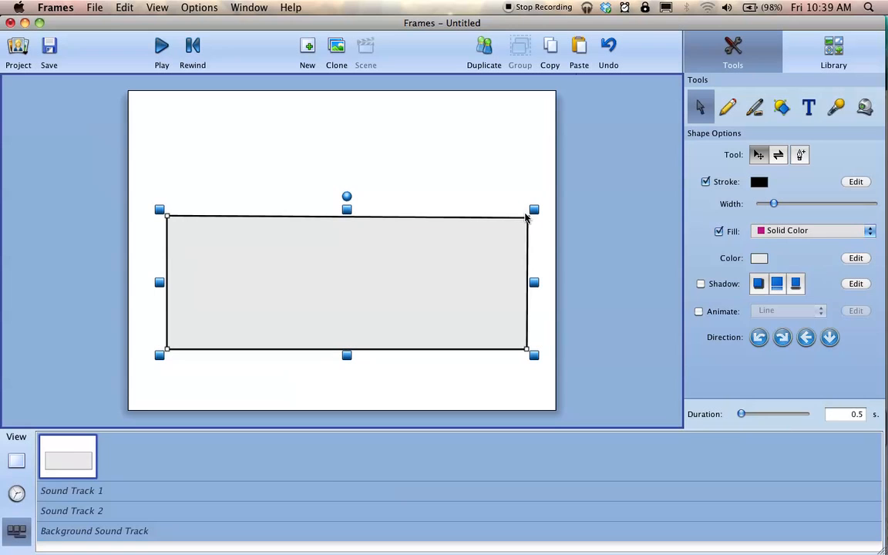
mouse_move(546, 257)
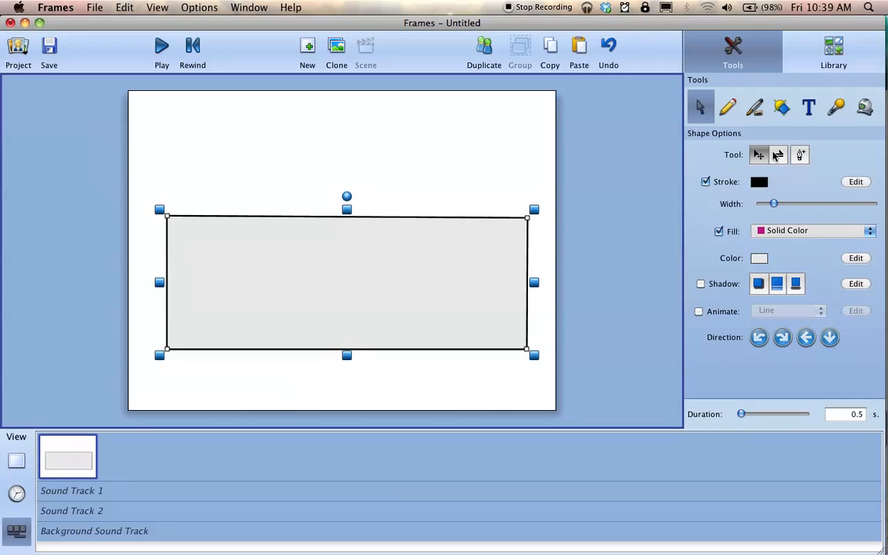
Select the grey ground rectangle so it spans the full width of the frame bottom
left_click(781, 107)
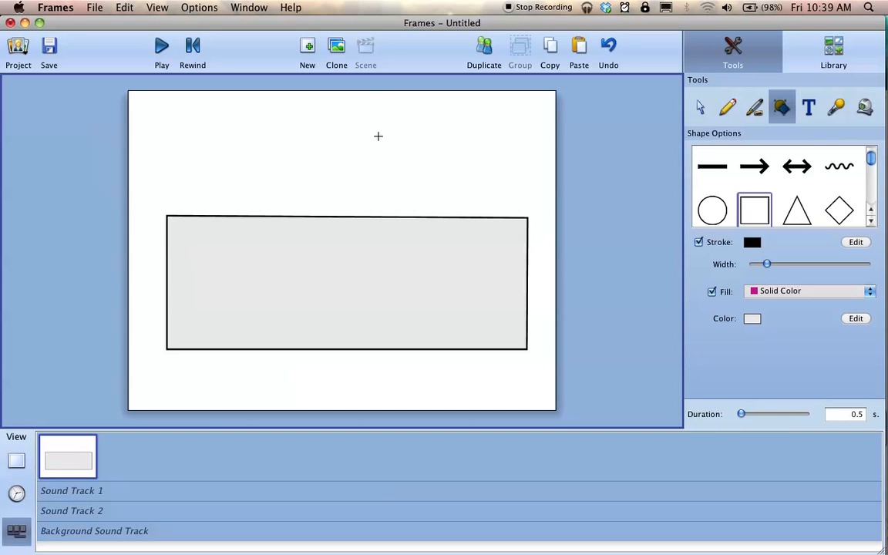
left_click(700, 106)
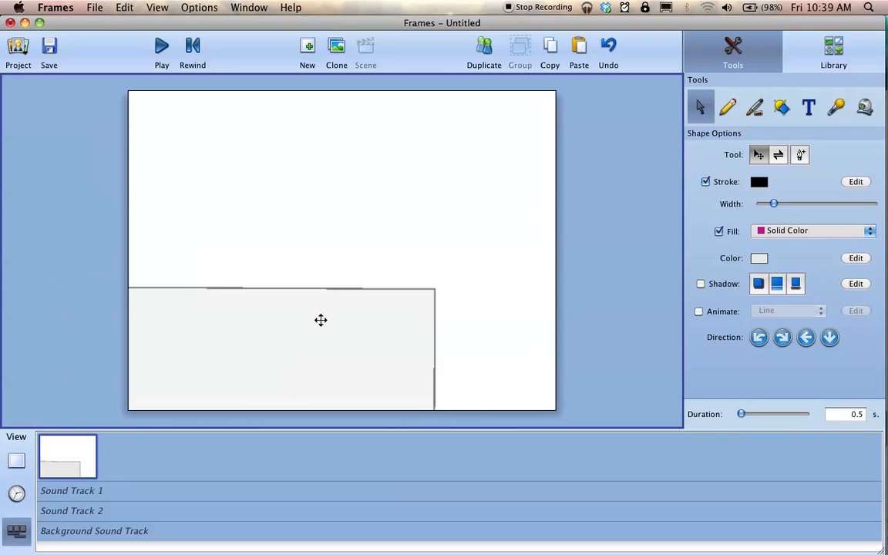
left_click(320, 347)
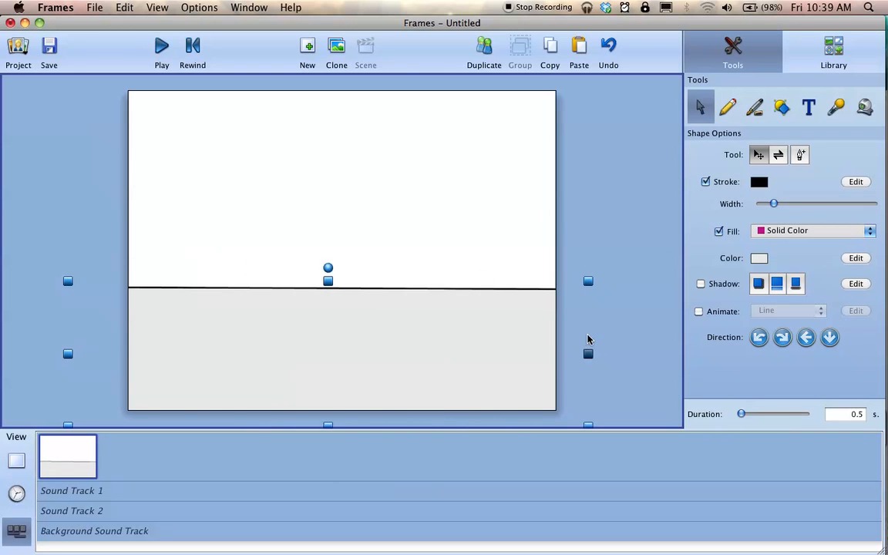
left_click(343, 351)
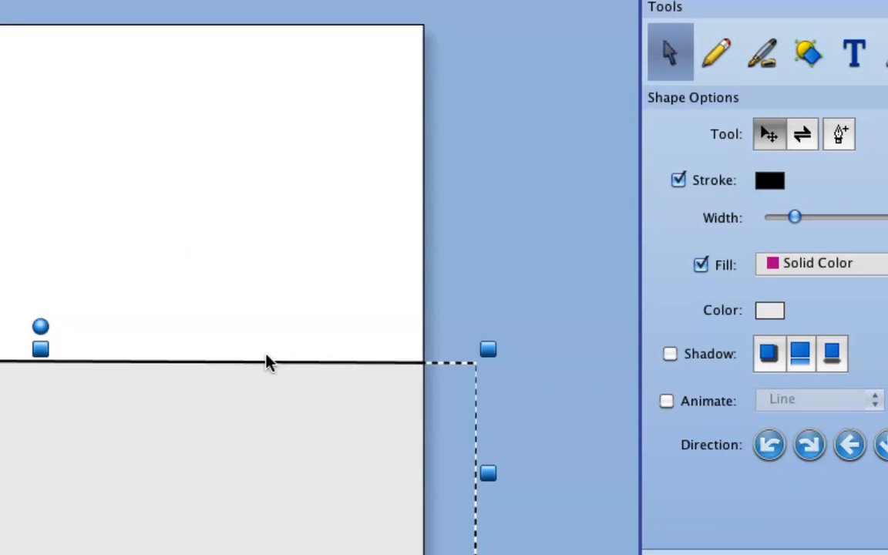
mouse_move(414, 381)
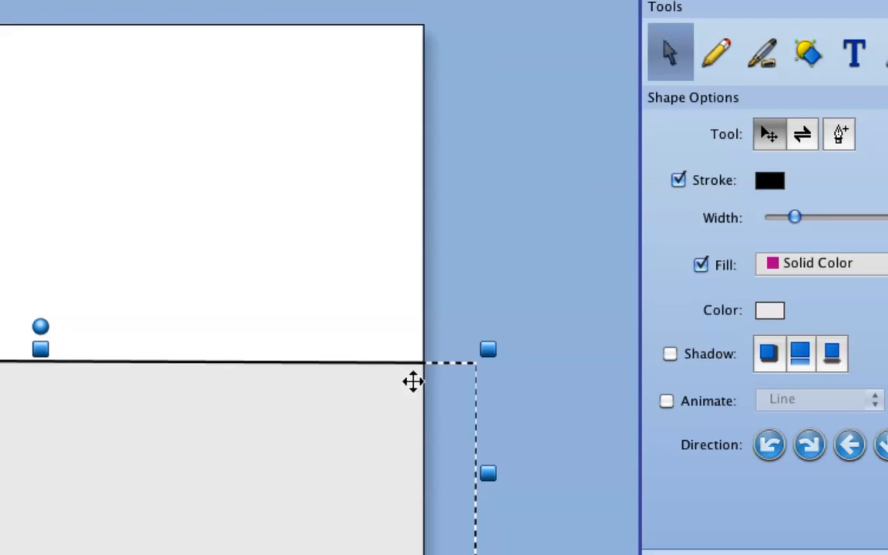
Adjust the outline width and colour, then remove the rectangle's stroke entirely
left_click_drag(795, 216, 805, 216)
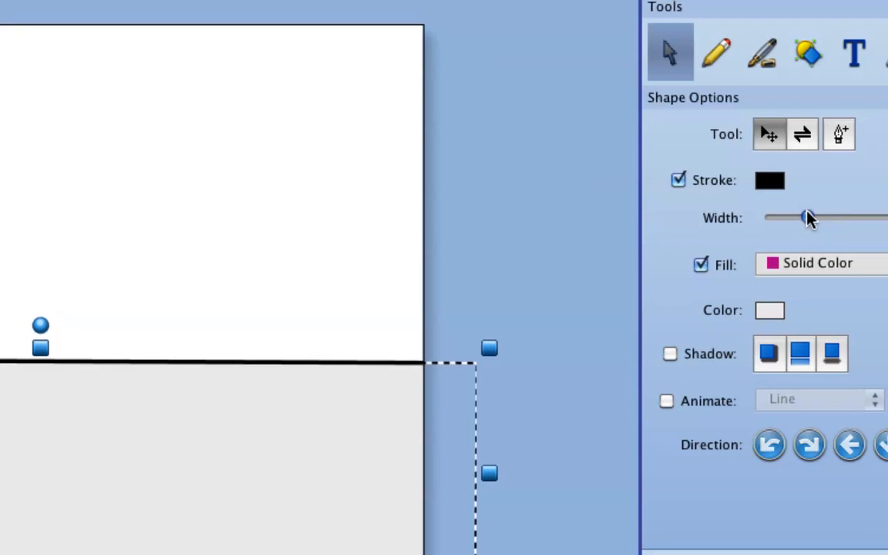
left_click(770, 179)
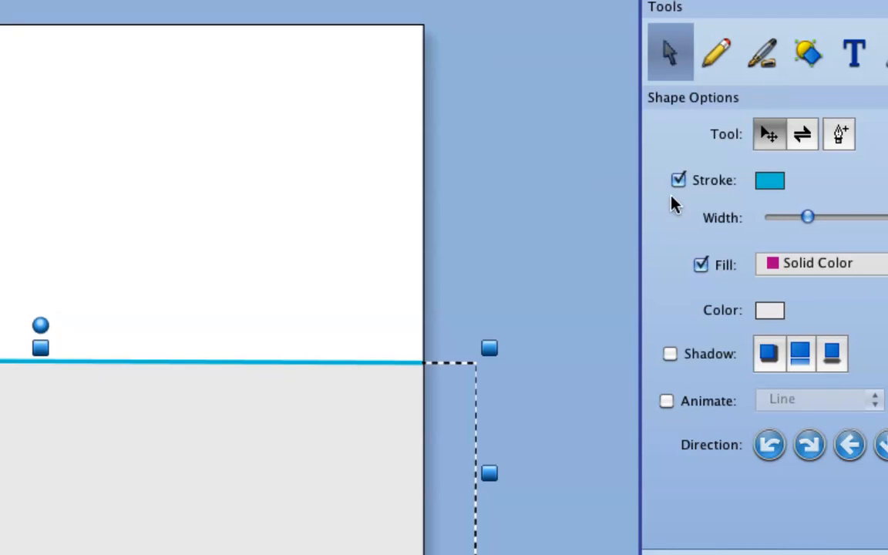
left_click(678, 180)
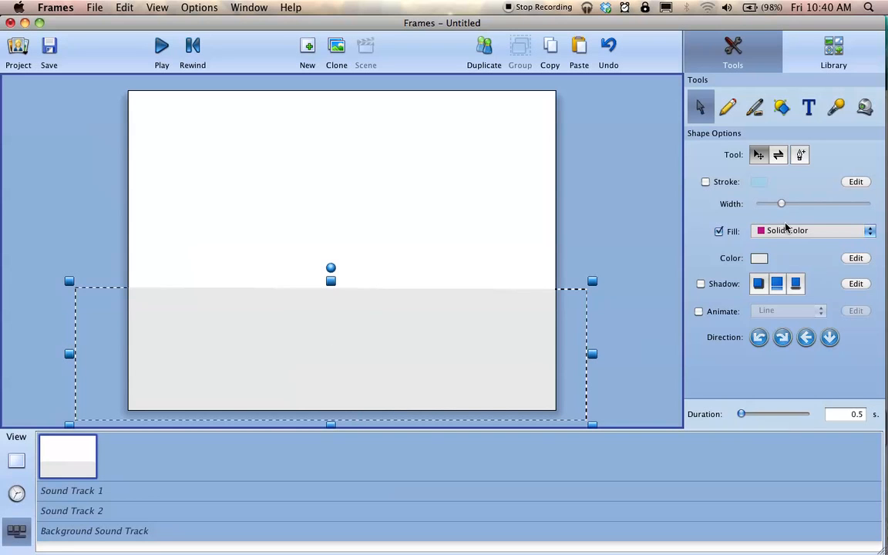
Give the ground a green linear gradient fill darkening toward the bottom
left_click(760, 258)
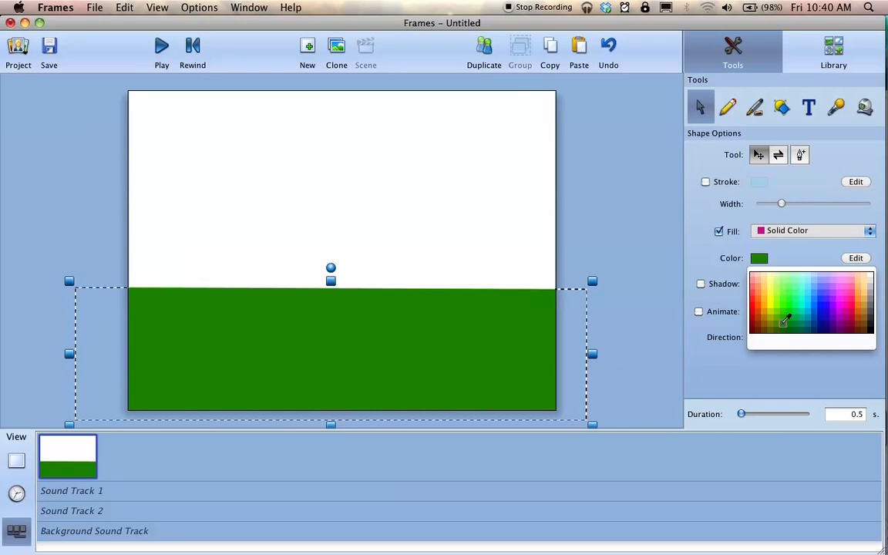
left_click(813, 231)
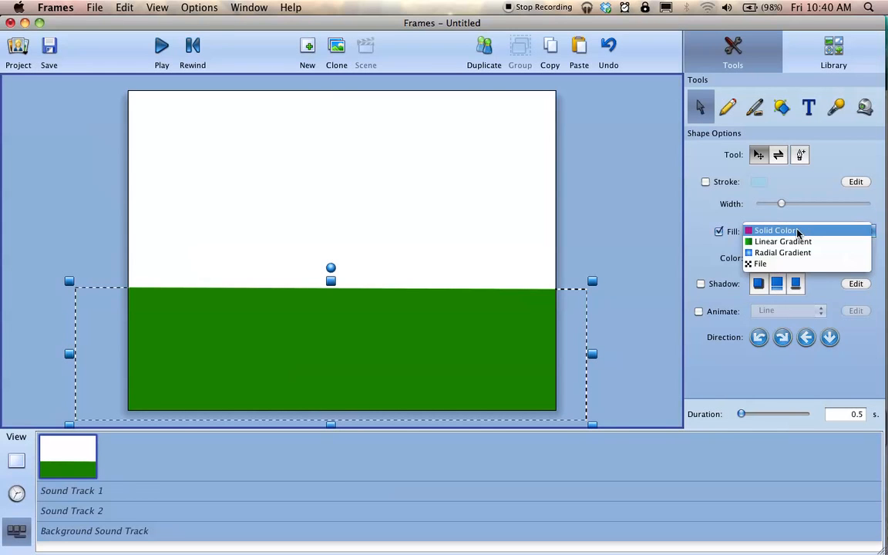
mouse_move(799, 257)
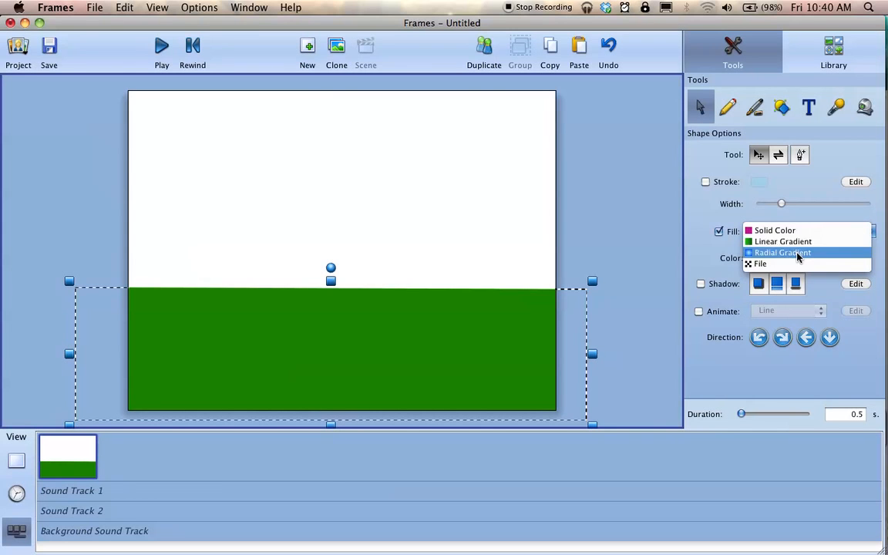
mouse_move(761, 263)
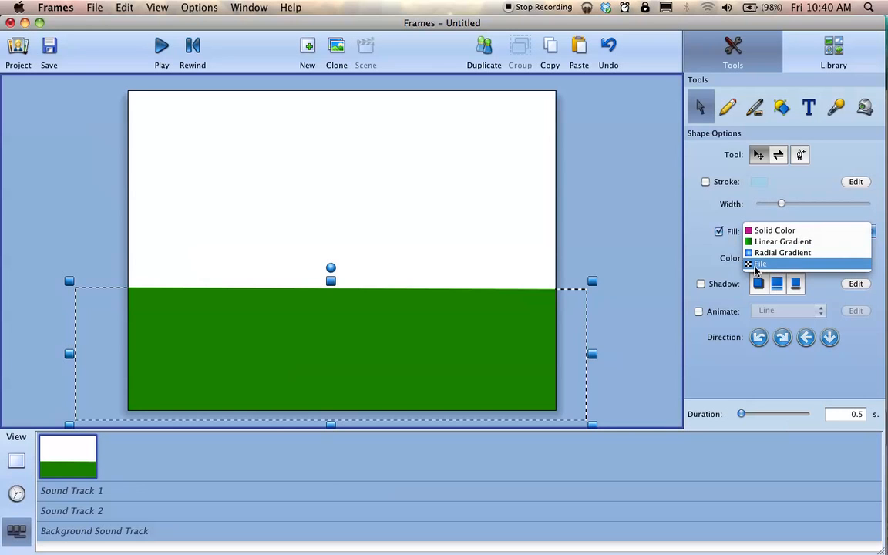
left_click(784, 241)
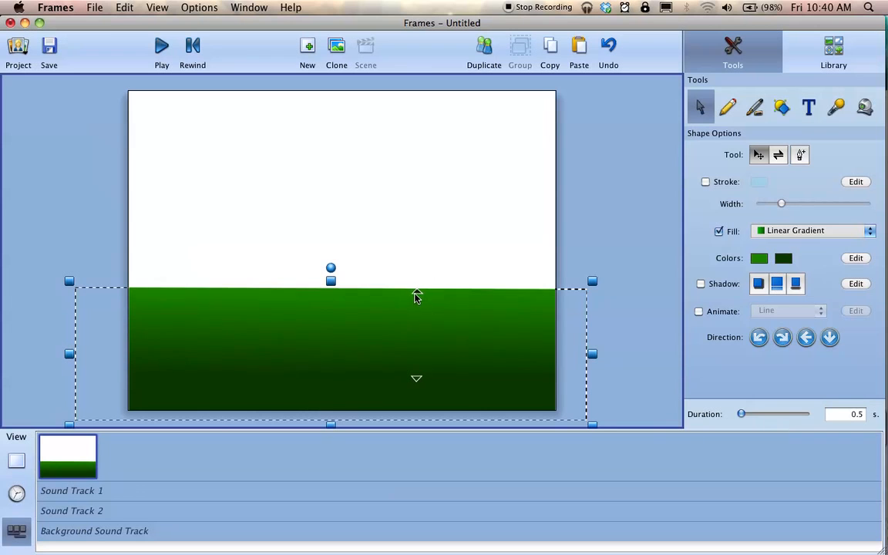
mouse_move(466, 363)
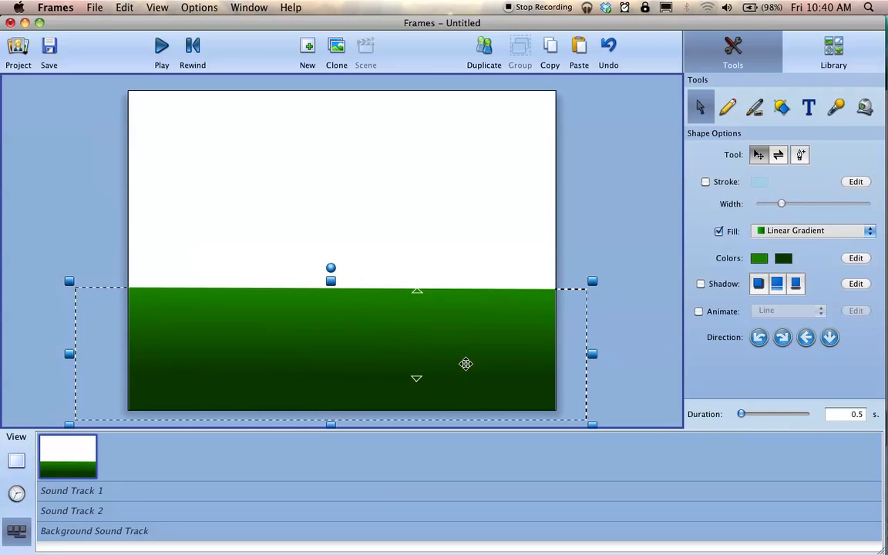
mouse_move(437, 377)
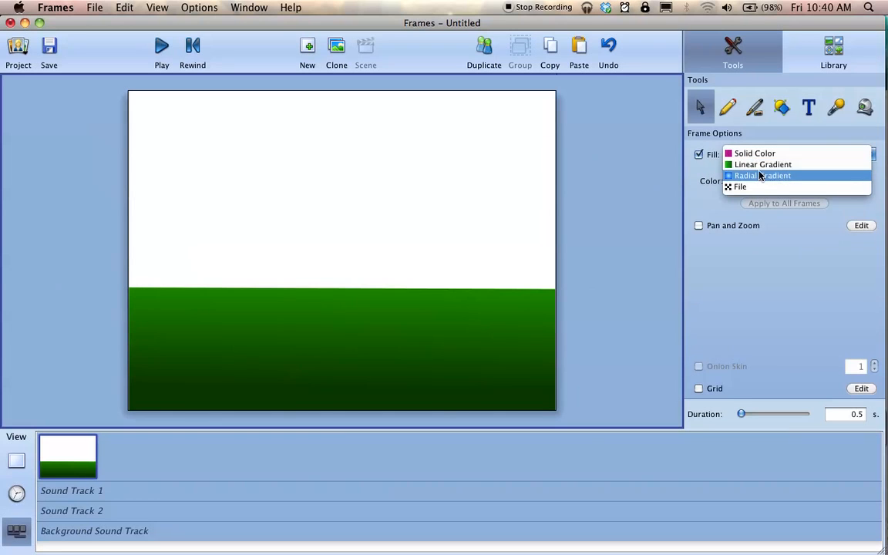
Make the sky a radial gradient with a yellow centre glow and peach outer colour
left_click(763, 175)
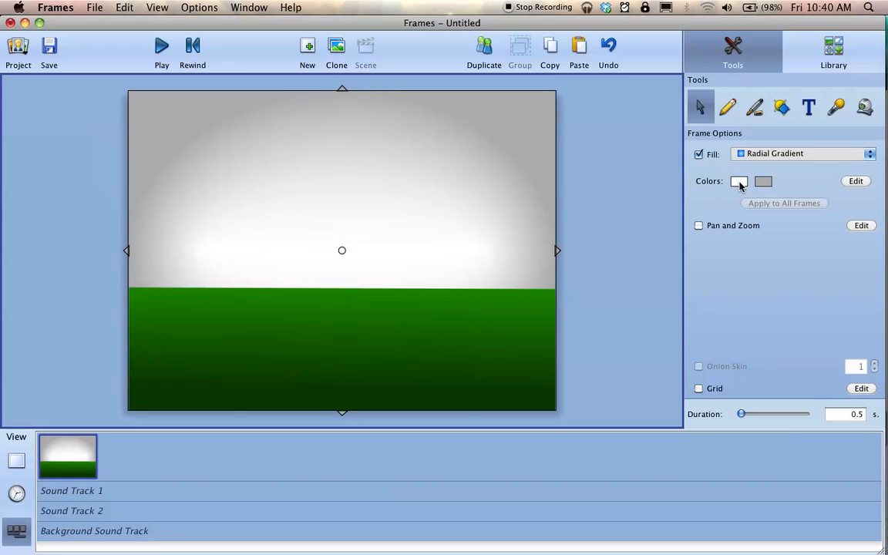
left_click(739, 181)
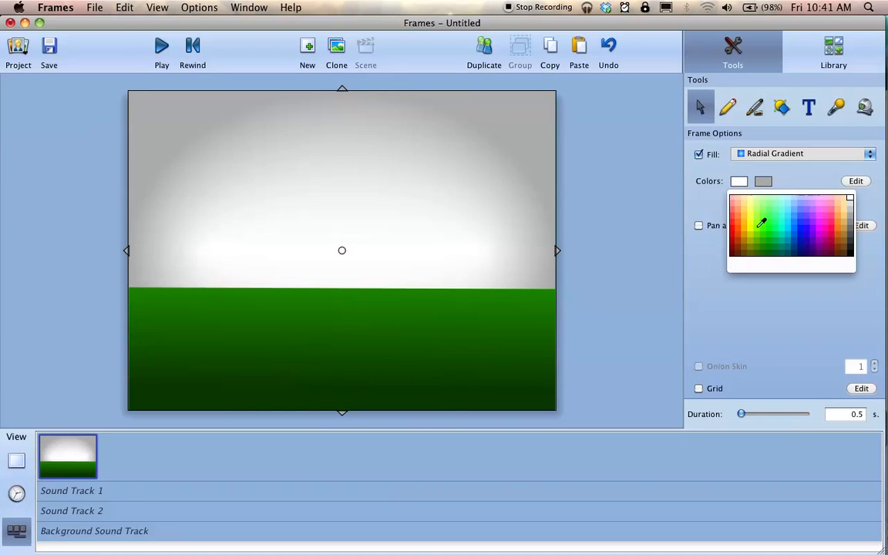
left_click(763, 224)
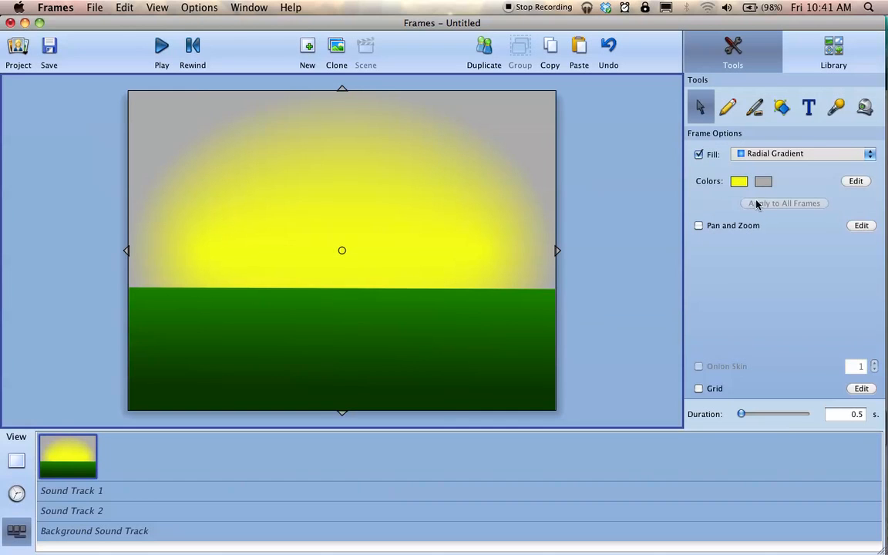
left_click(762, 181)
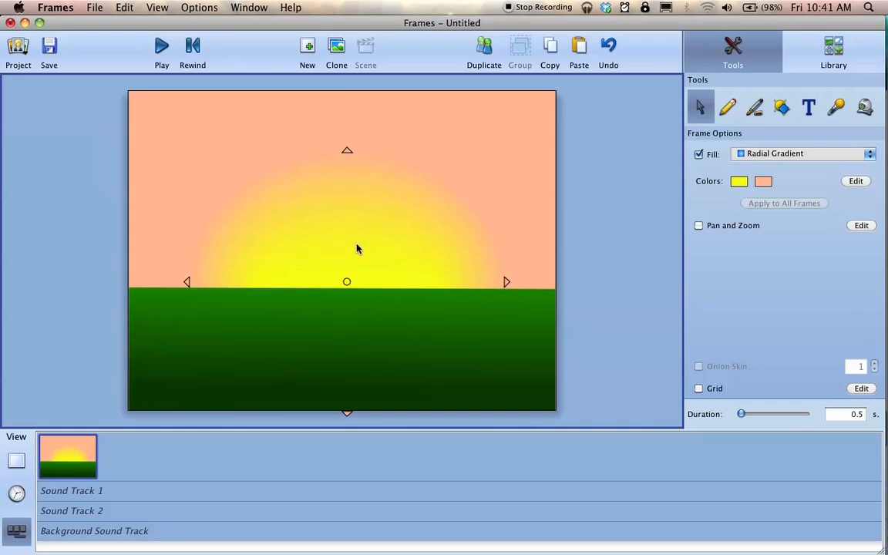
mouse_move(348, 307)
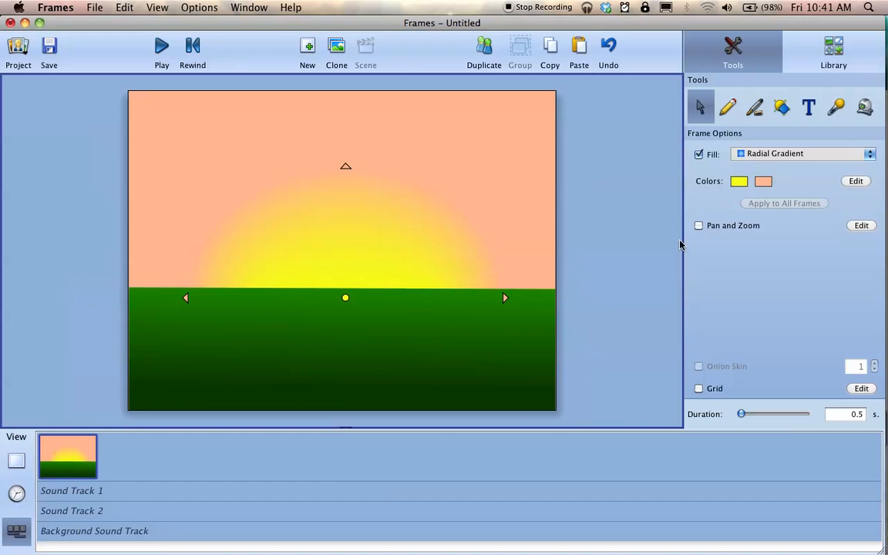
mouse_move(582, 178)
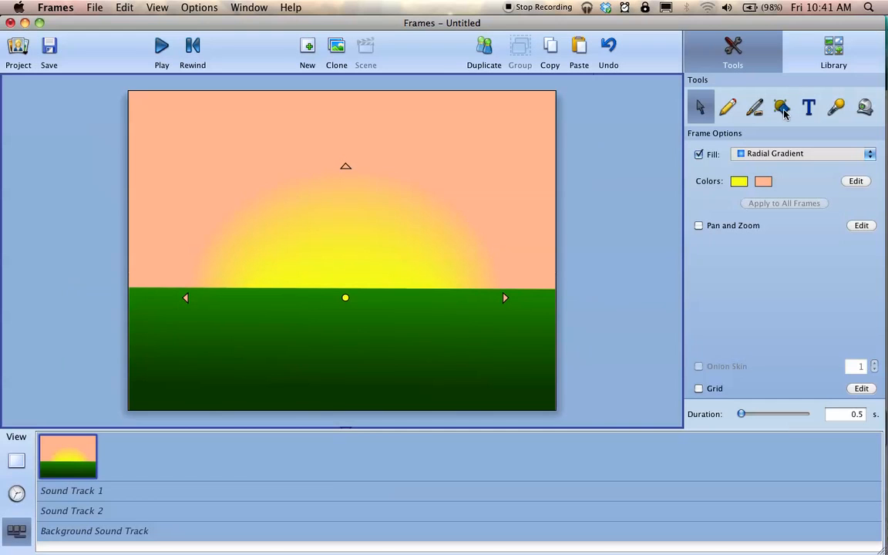
Browse the Library to the Characters Group 1 collection
left_click(834, 50)
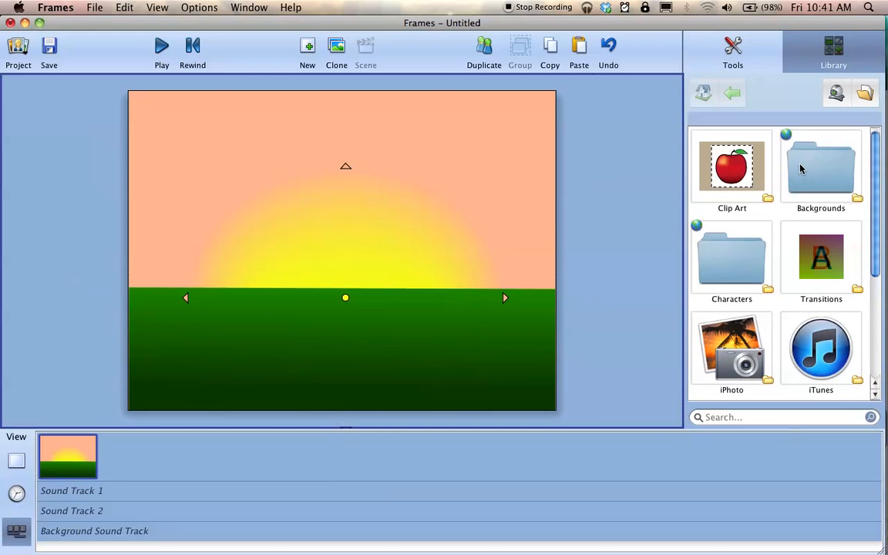
scroll("down", 3)
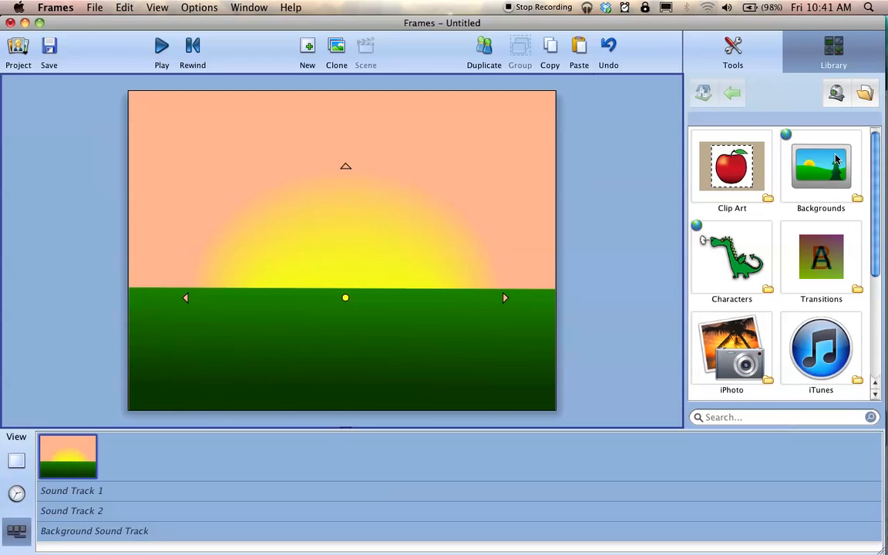
mouse_move(696, 226)
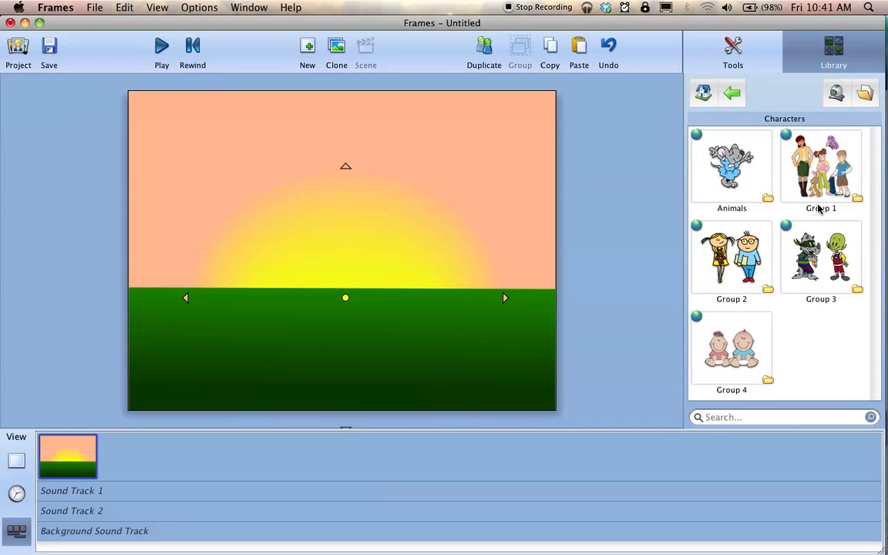
mouse_move(826, 328)
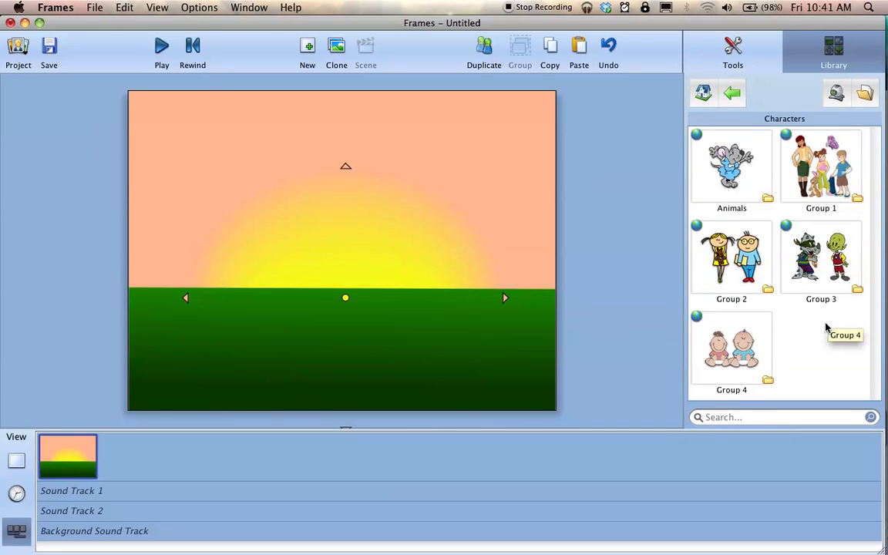
left_click(821, 166)
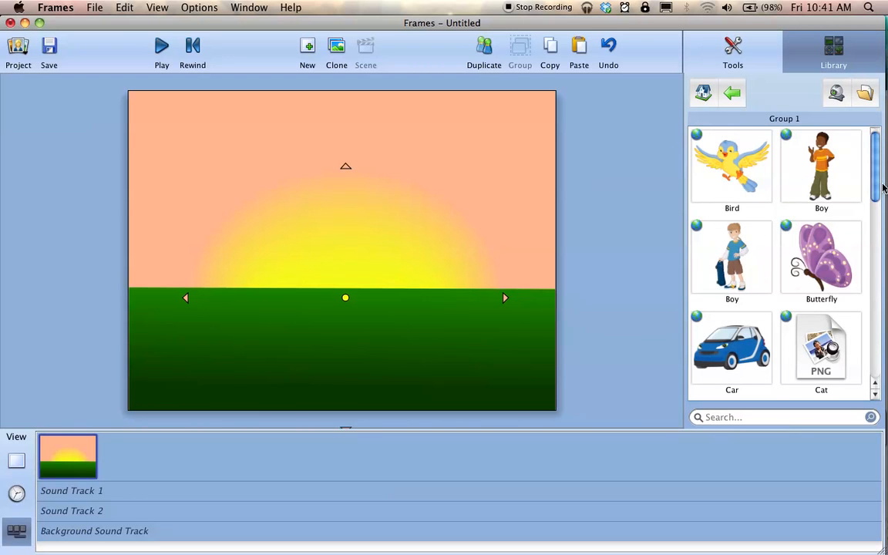
Find the Turtle character and place it on the grass at the left of the scene
scroll("down", 3)
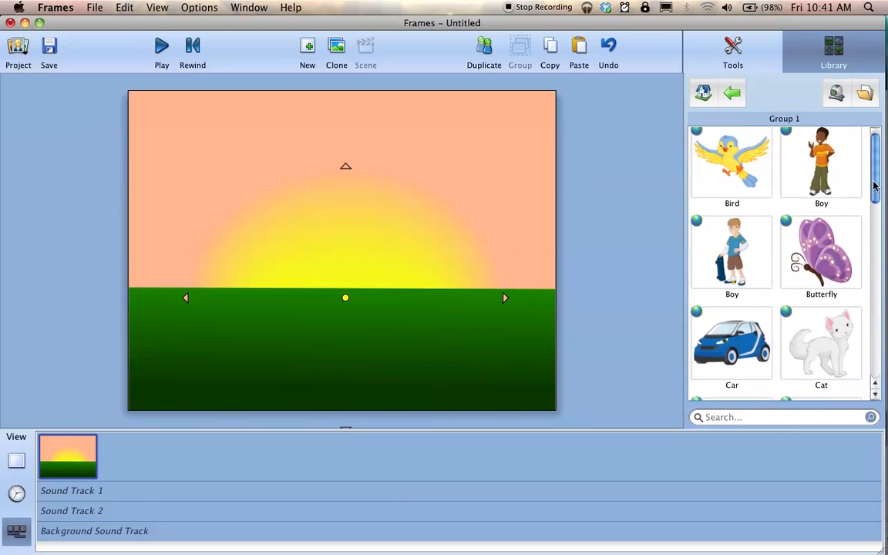
scroll("down", 3)
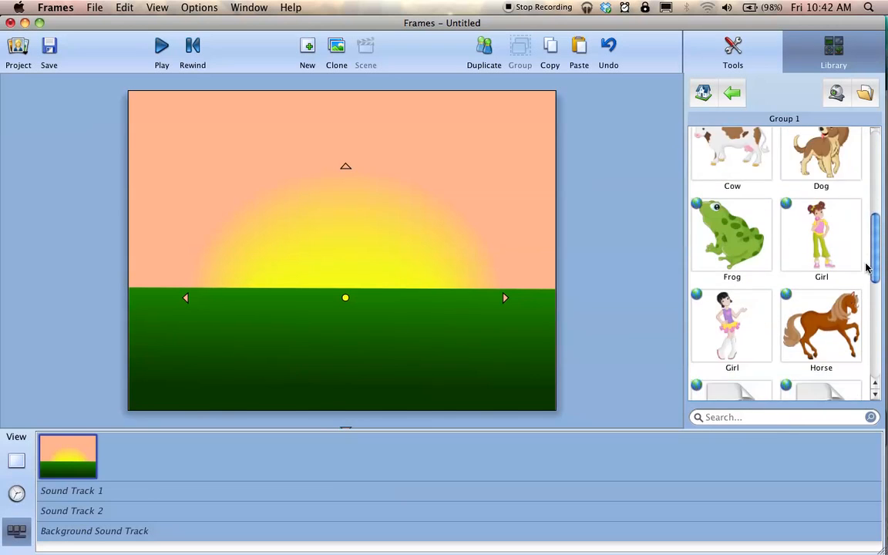
scroll("down", 3)
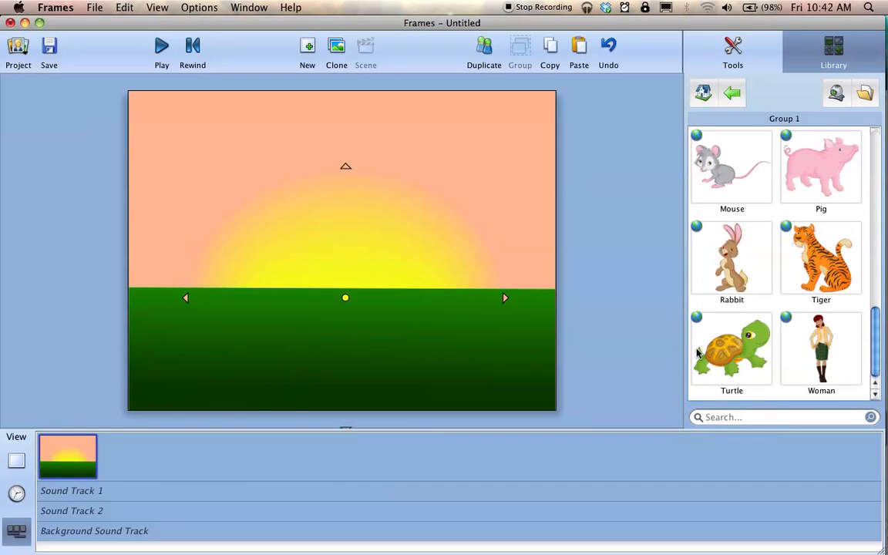
left_click(731, 349)
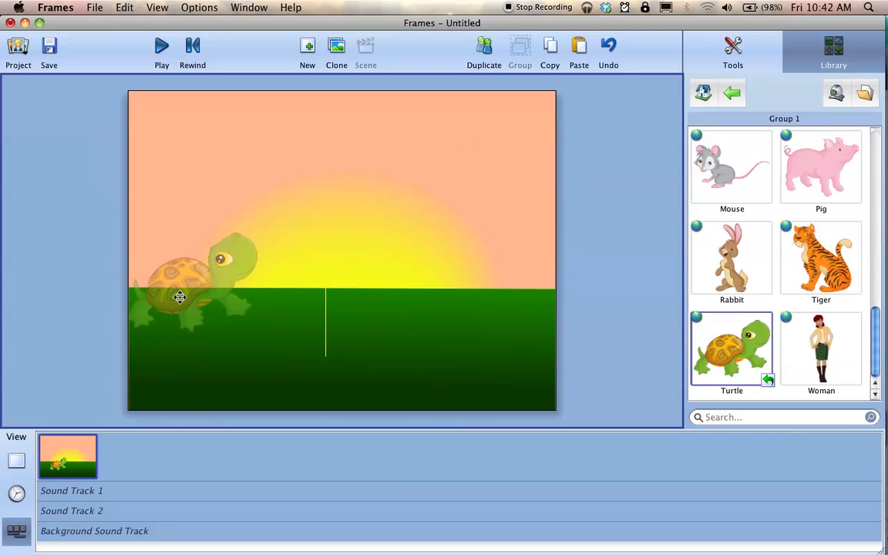
left_click(180, 297)
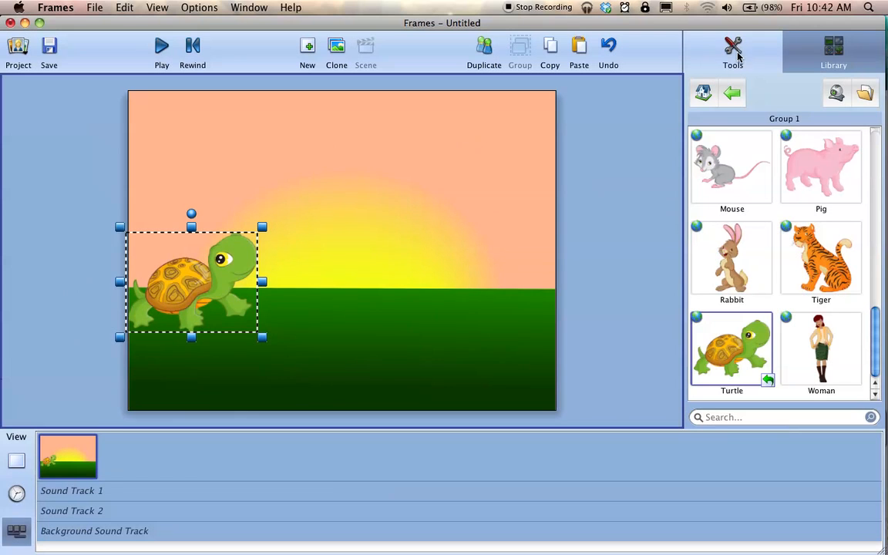
left_click(732, 50)
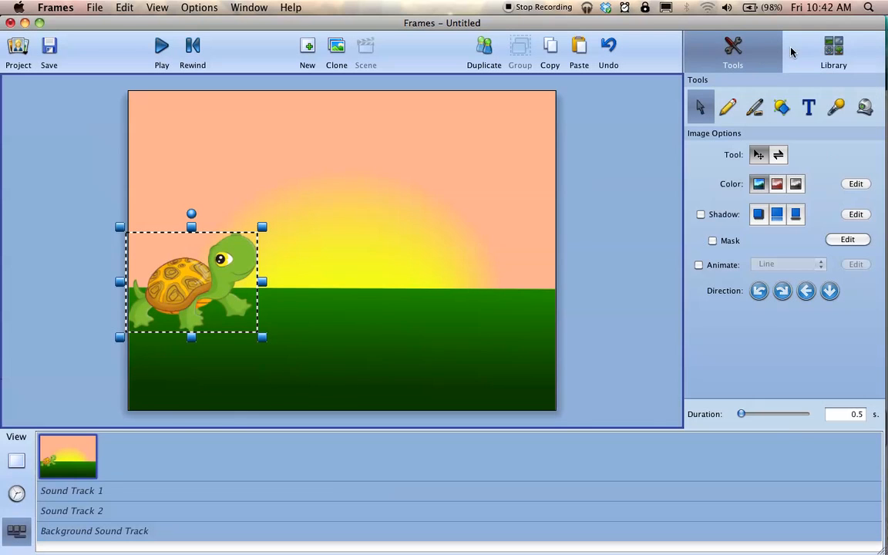
mouse_move(757, 208)
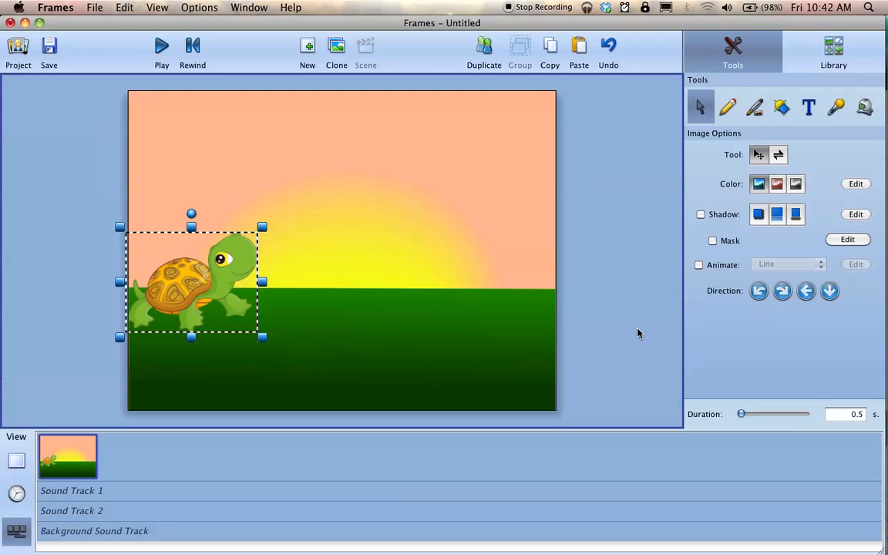
mouse_move(661, 356)
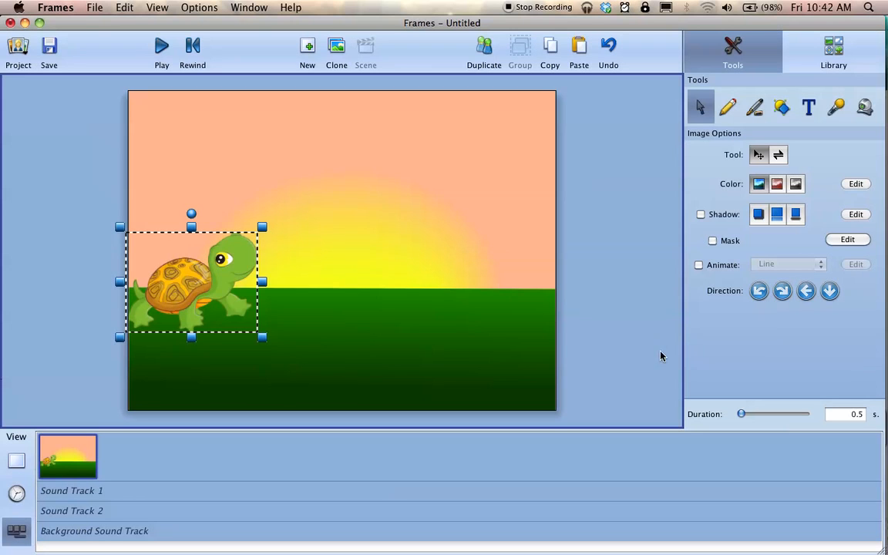
mouse_move(615, 263)
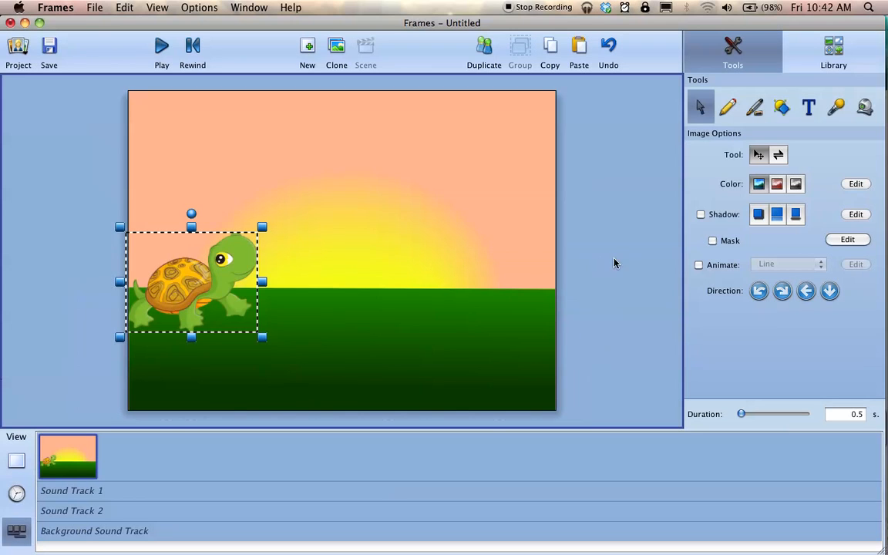
mouse_move(643, 359)
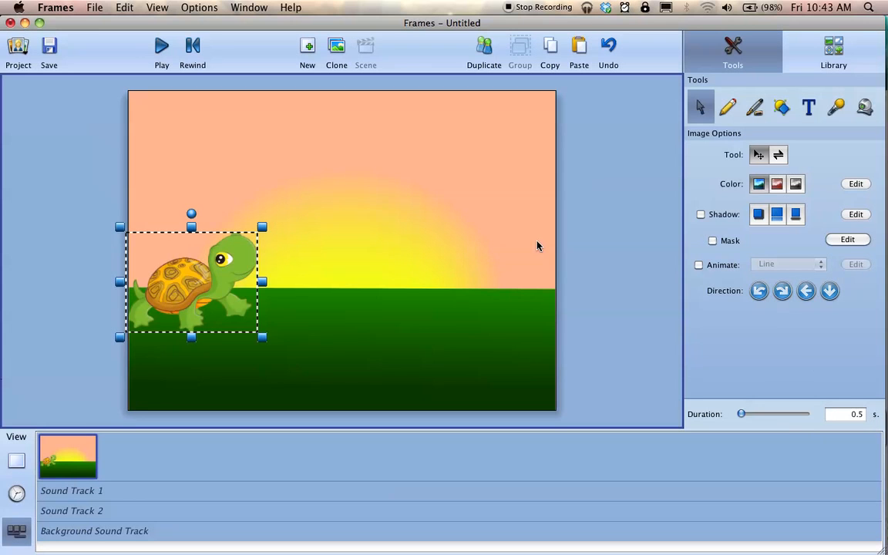
Deselect the turtle and set the frame's Duration slider to 0.1 seconds
left_click(161, 46)
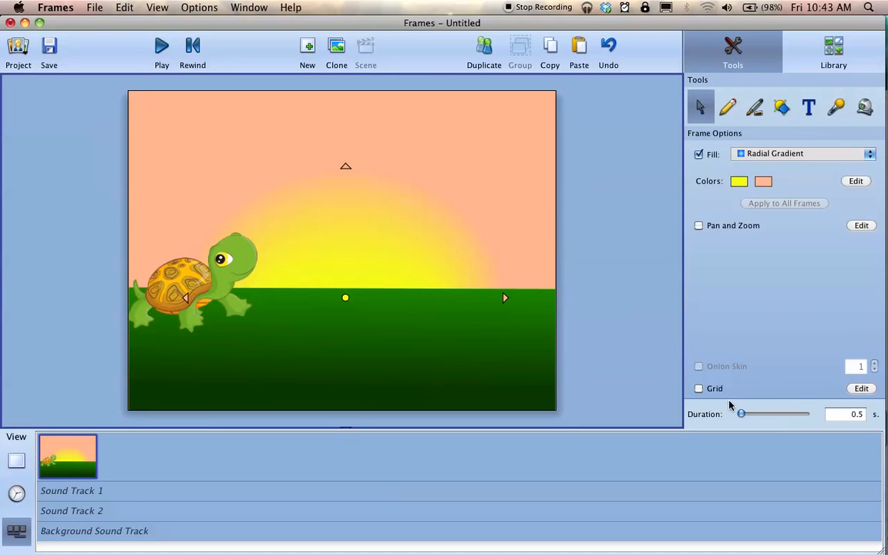
mouse_move(742, 414)
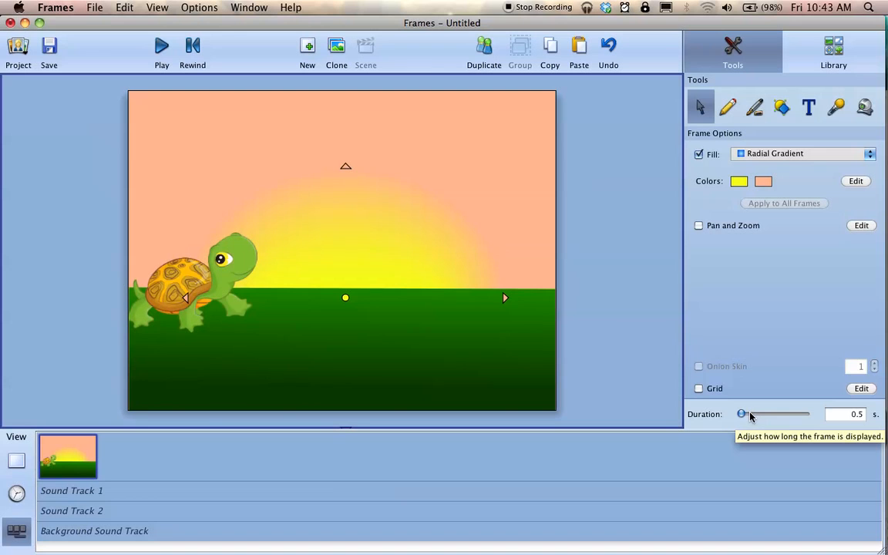
mouse_move(748, 416)
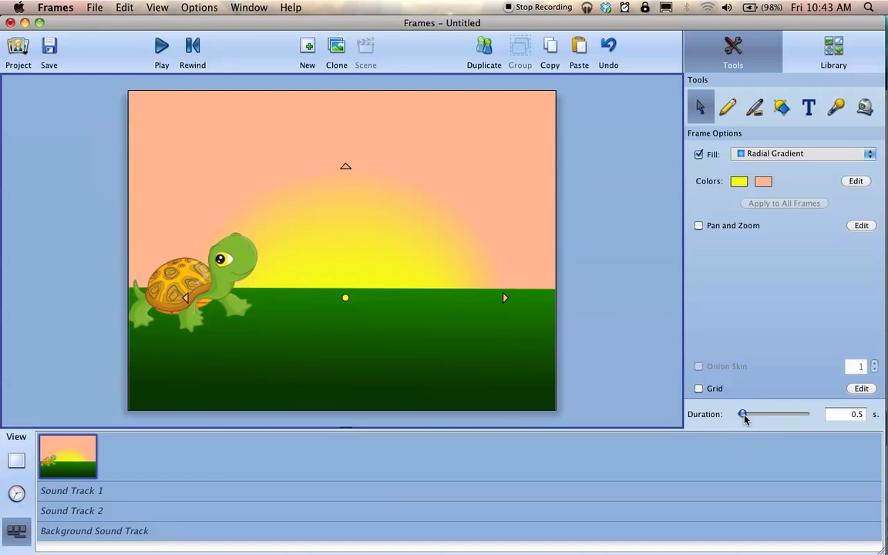
left_click_drag(743, 414, 805, 414)
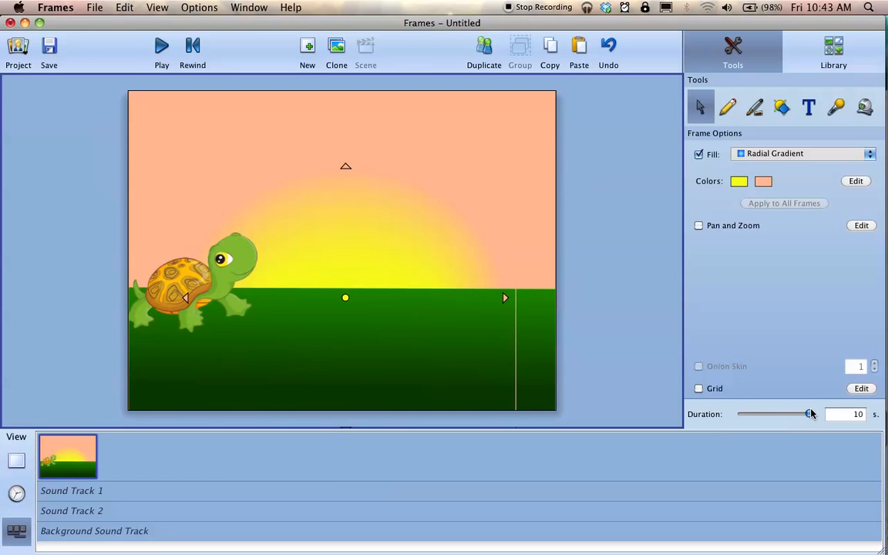
left_click_drag(809, 414, 736, 414)
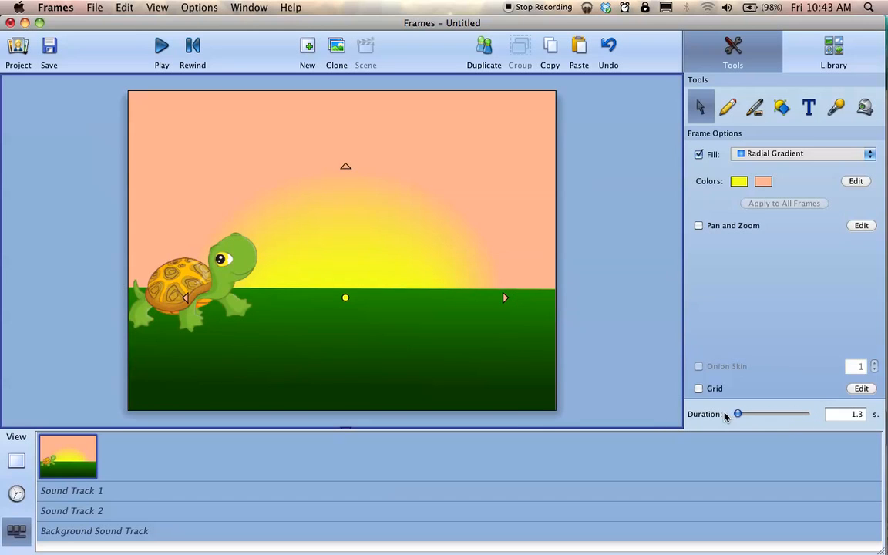
left_click_drag(738, 414, 738, 414)
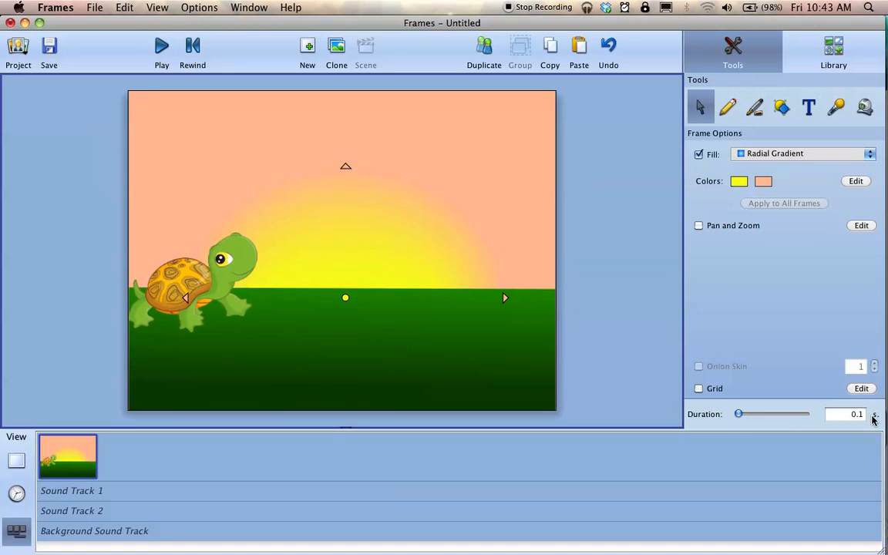
mouse_move(864, 416)
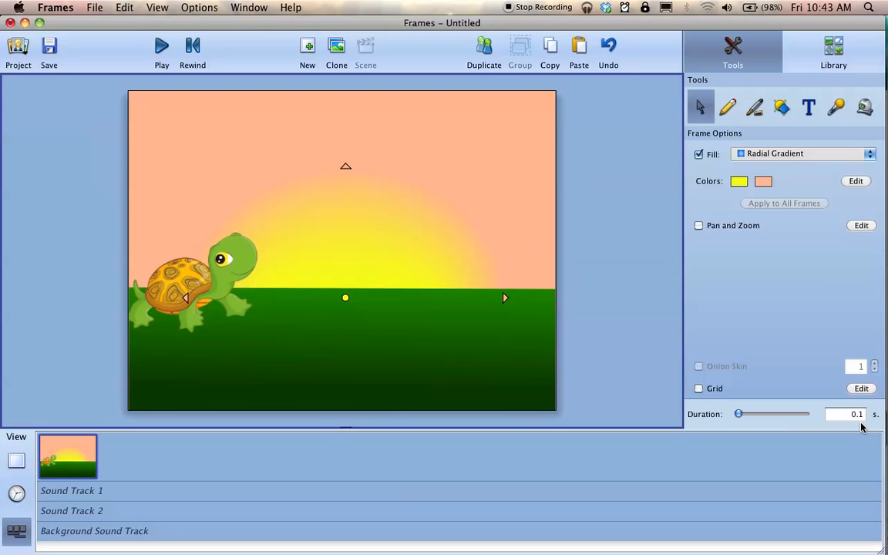
mouse_move(677, 264)
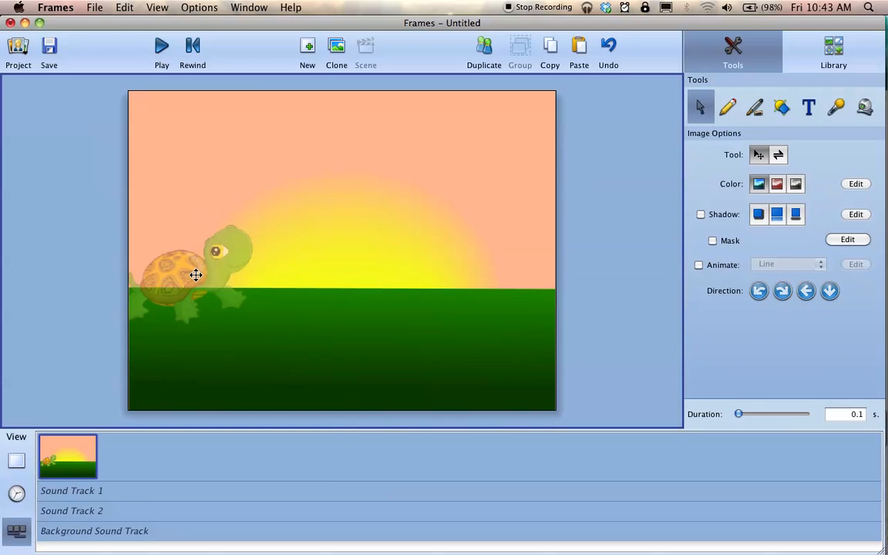
Position the turtle at the left edge and clone the frame several times
left_click(196, 276)
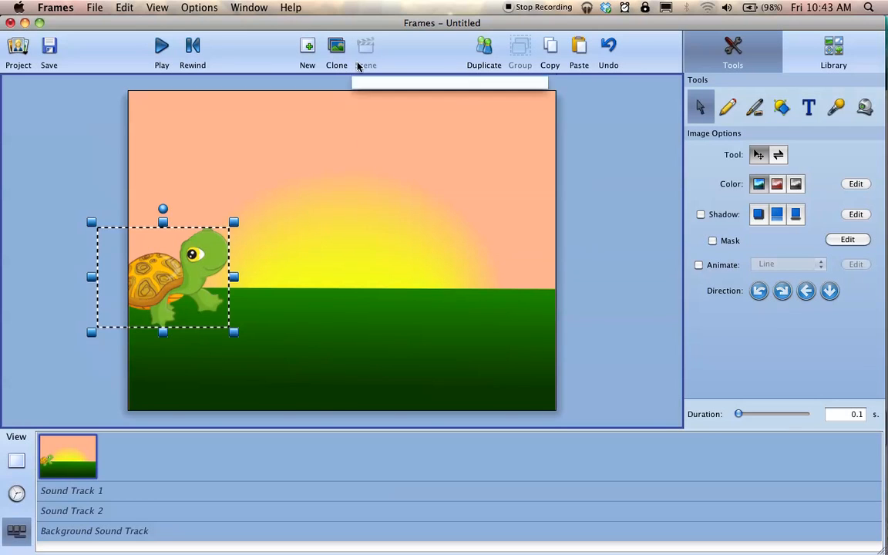
mouse_move(485, 54)
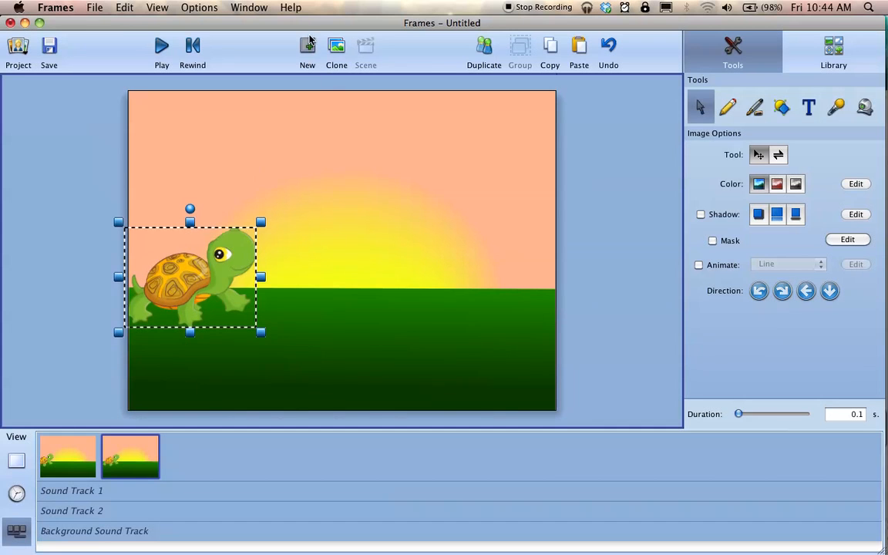
left_click(307, 50)
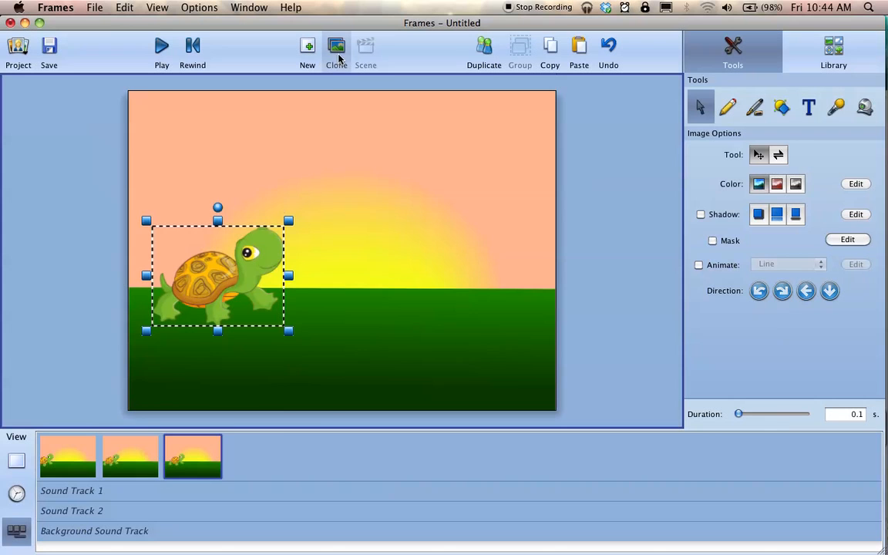
left_click(337, 52)
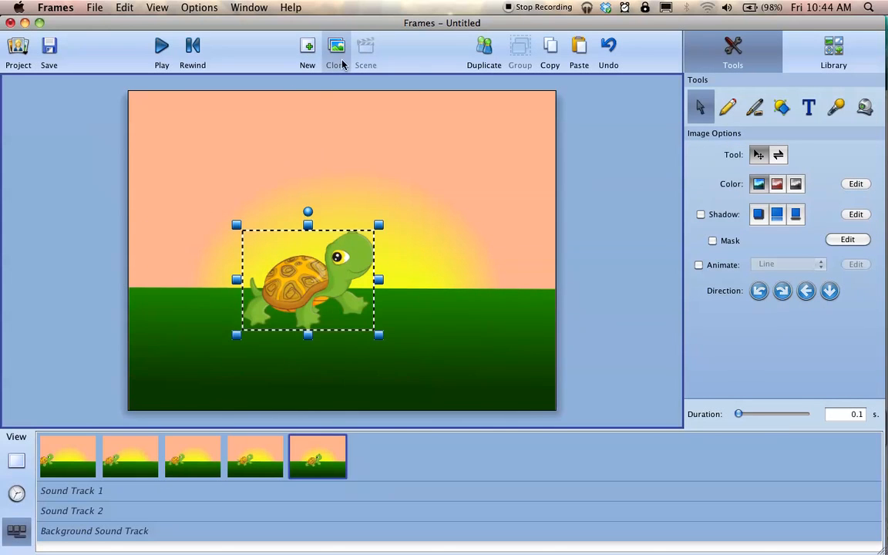
left_click(336, 46)
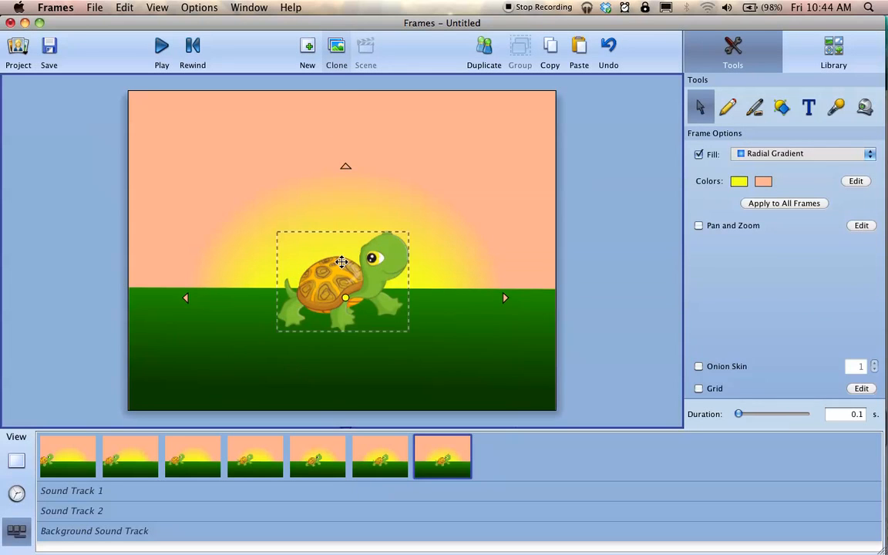
Shift the turtle right between further clones up to ten frames, then select frame 5
left_click(363, 277)
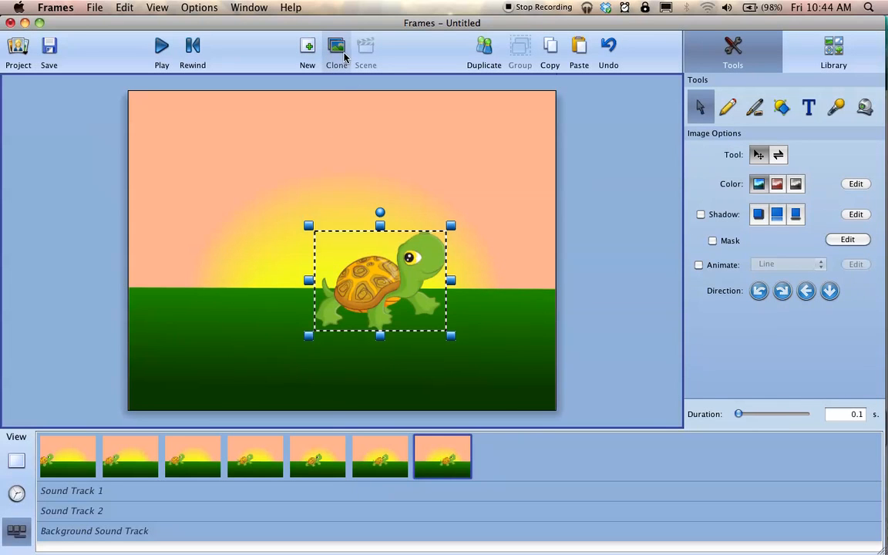
left_click(336, 52)
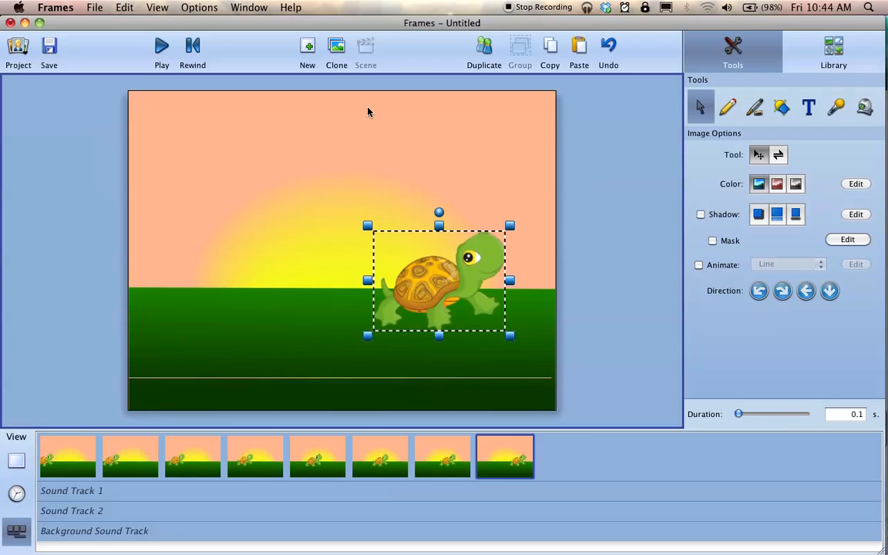
left_click_drag(439, 280, 446, 279)
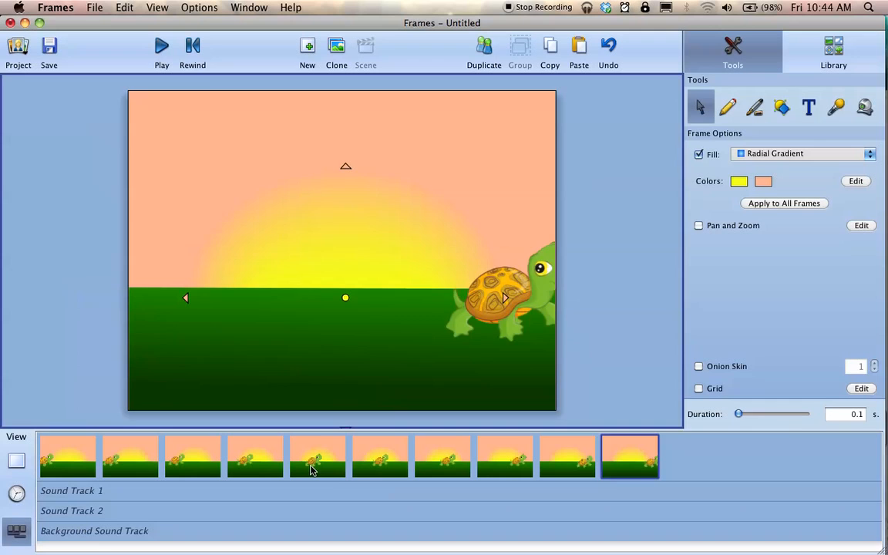
left_click(318, 457)
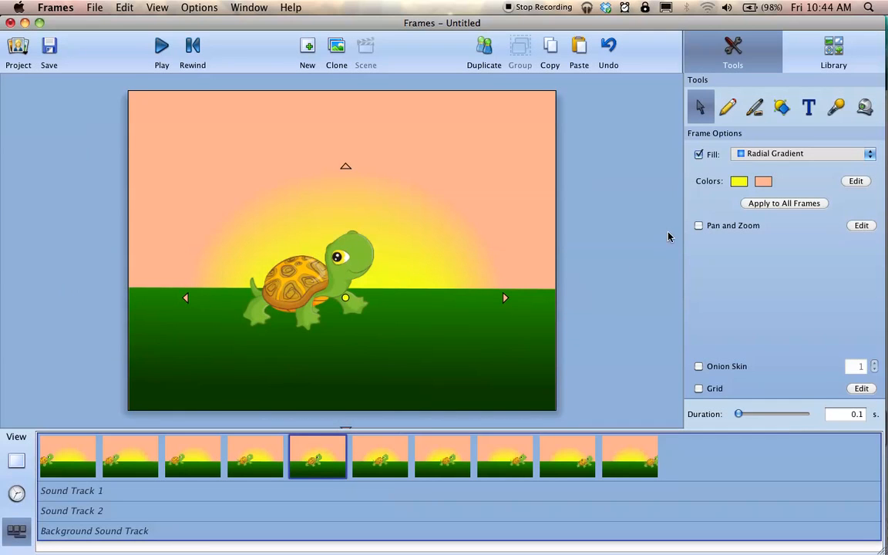
Add a large size-61 text box above the turtle reading "Wow, I'm fast!"
left_click(809, 107)
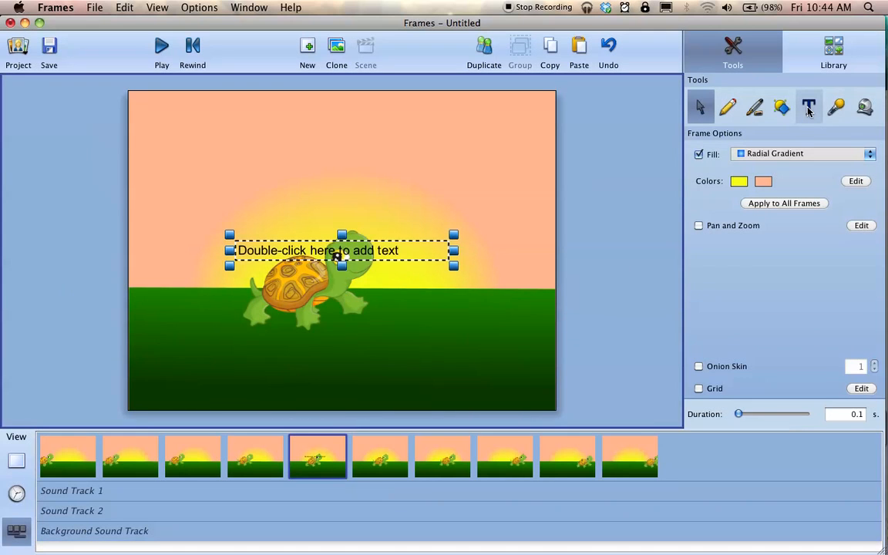
mouse_move(821, 108)
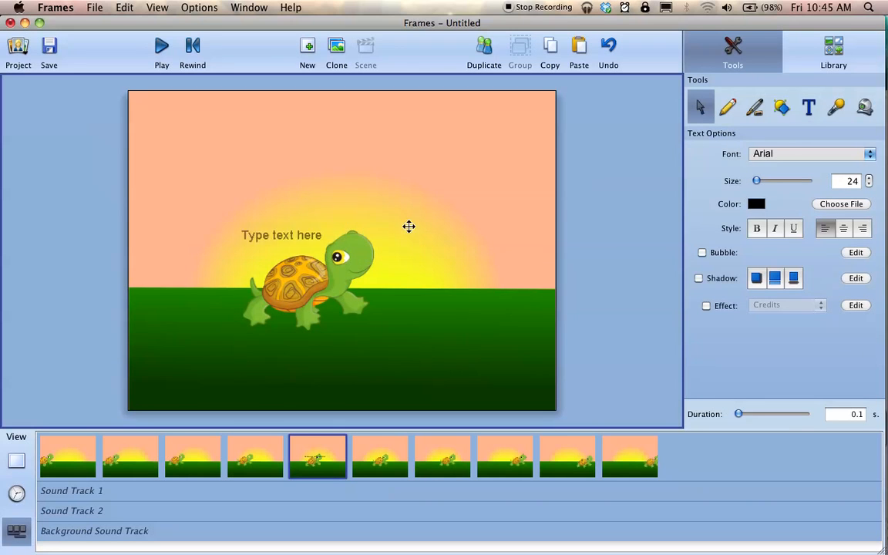
left_click_drag(281, 235, 351, 154)
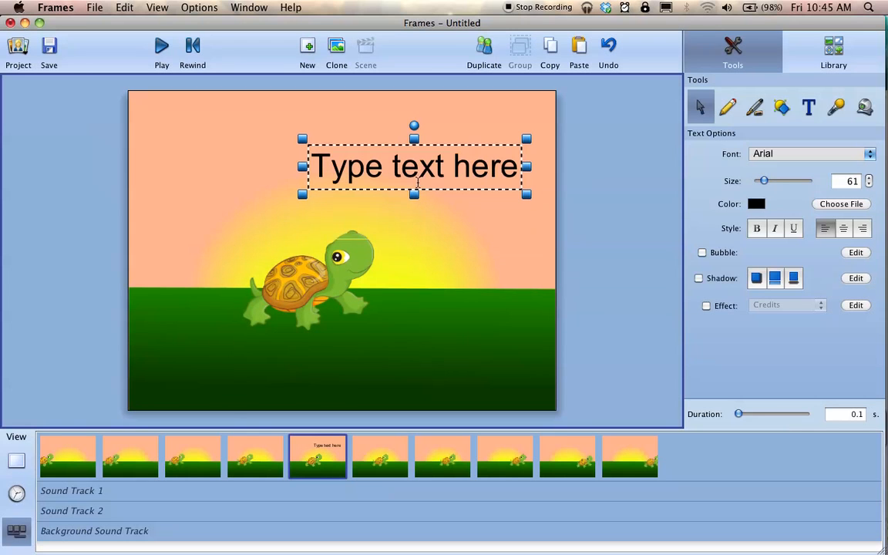
type("Wo")
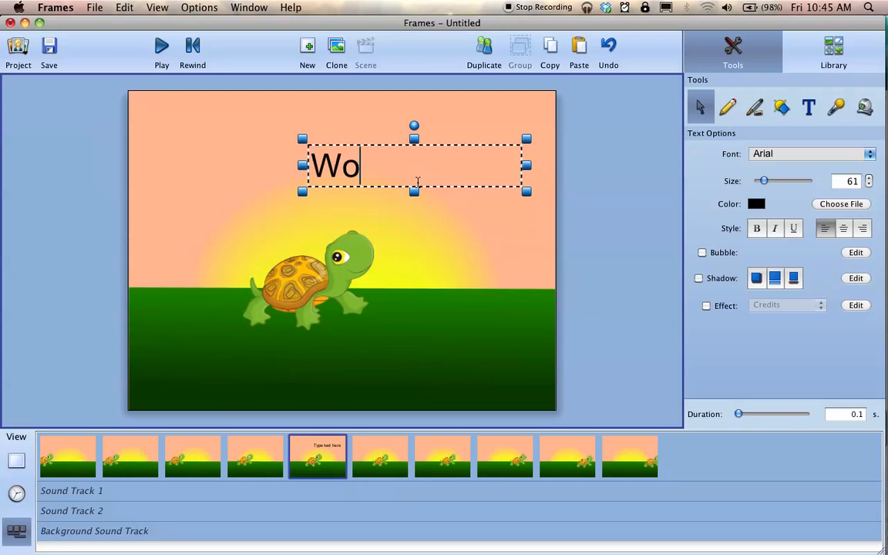
type("w, I")
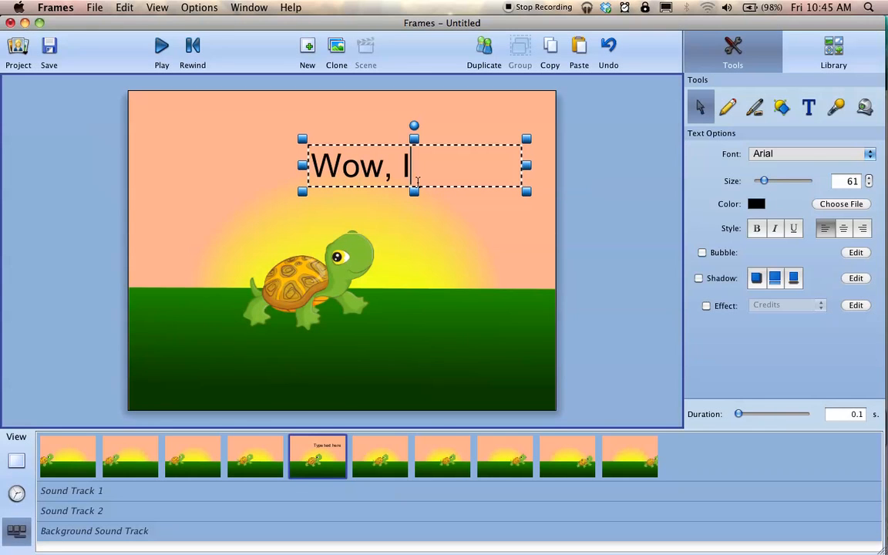
type("'m fast")
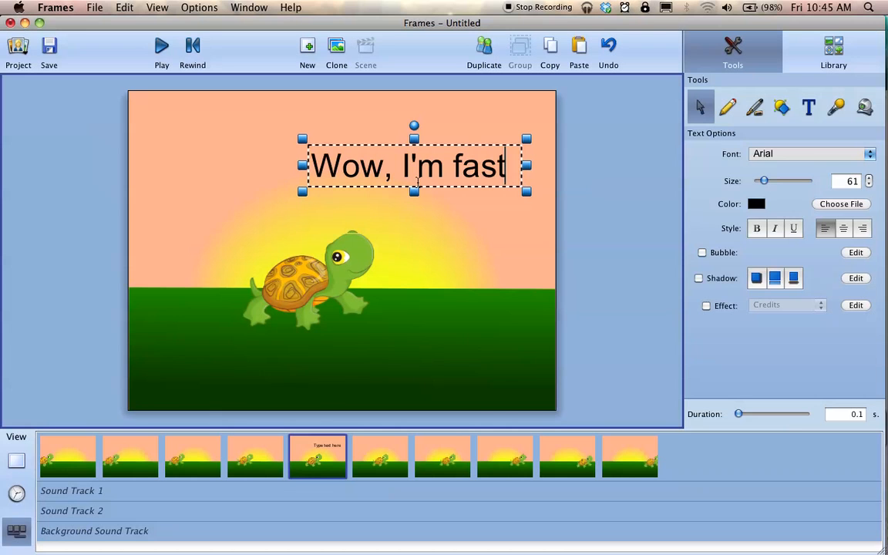
type("!")
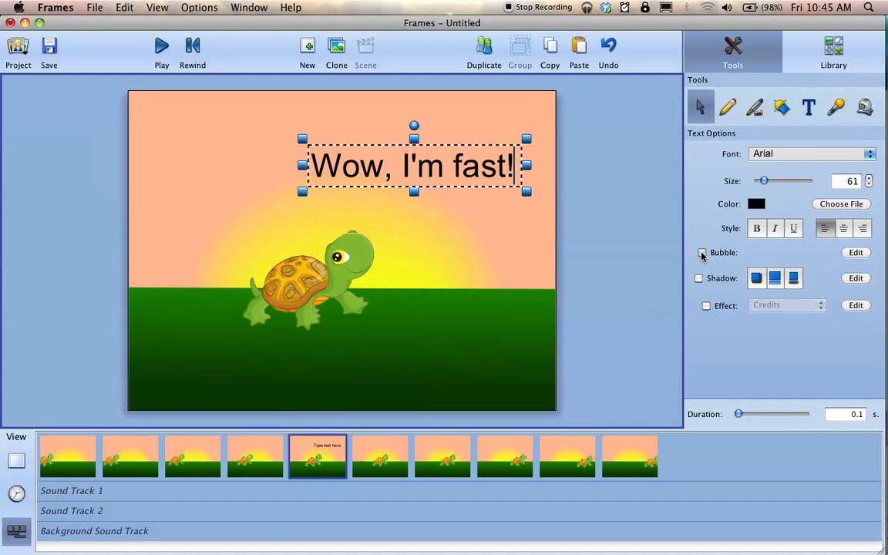
Wrap the 'Wow, I'm fast!' text in a speech bubble with its tail pointing at the turtle's head
left_click(701, 252)
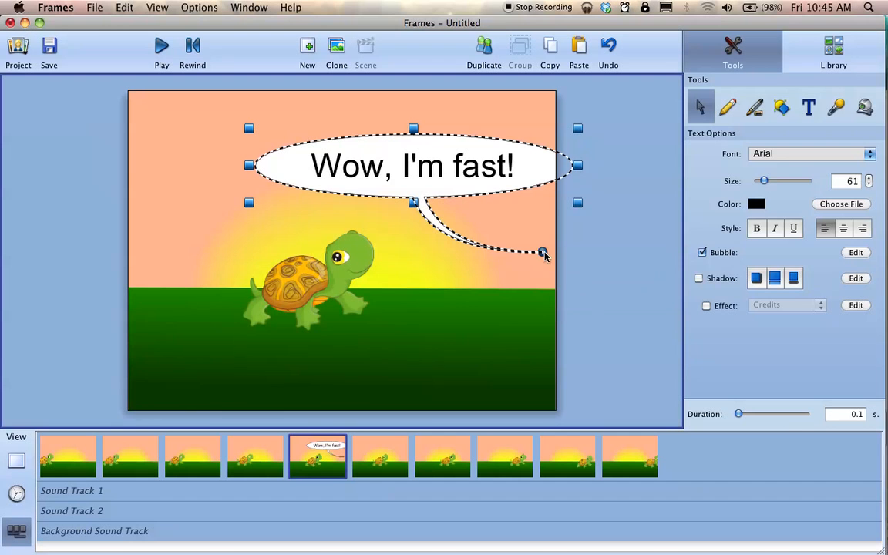
left_click_drag(544, 253, 514, 268)
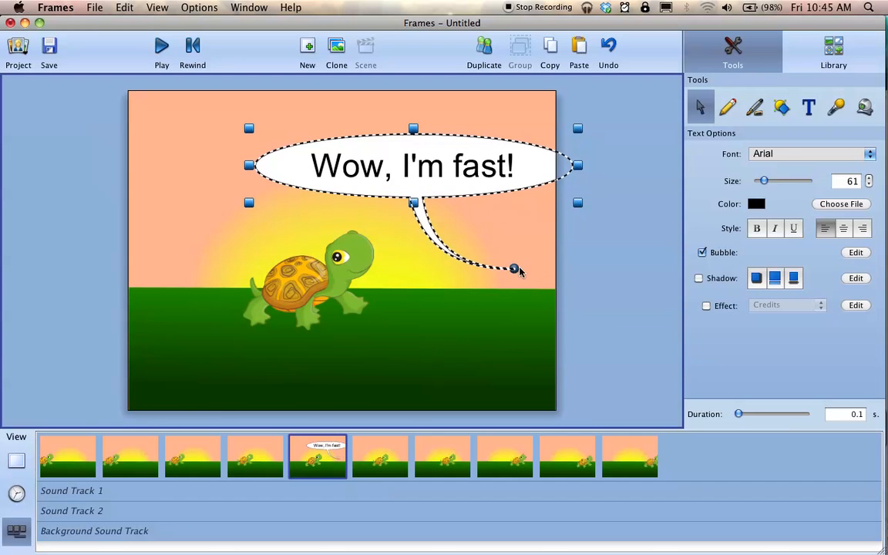
left_click_drag(514, 267, 373, 231)
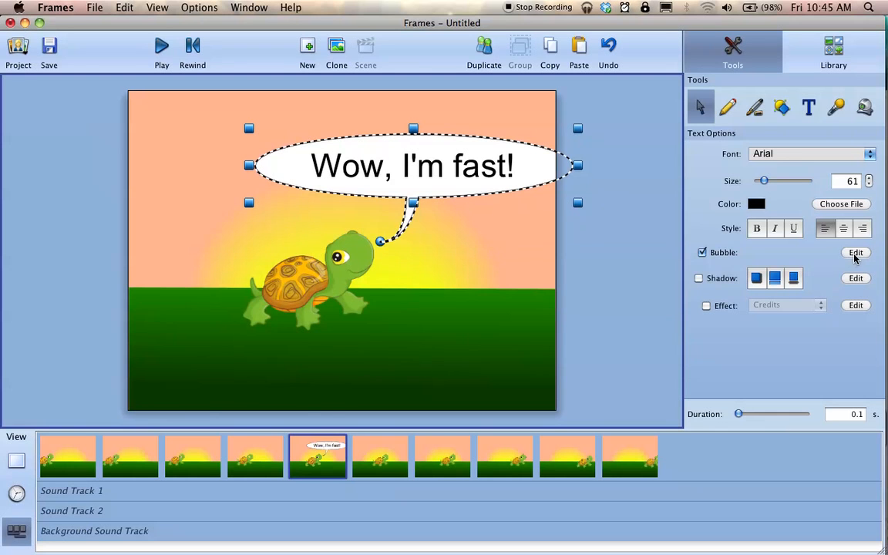
Change the bubble style to a cloud-shaped thought bubble after trying spiky and boxy shapes
left_click(856, 253)
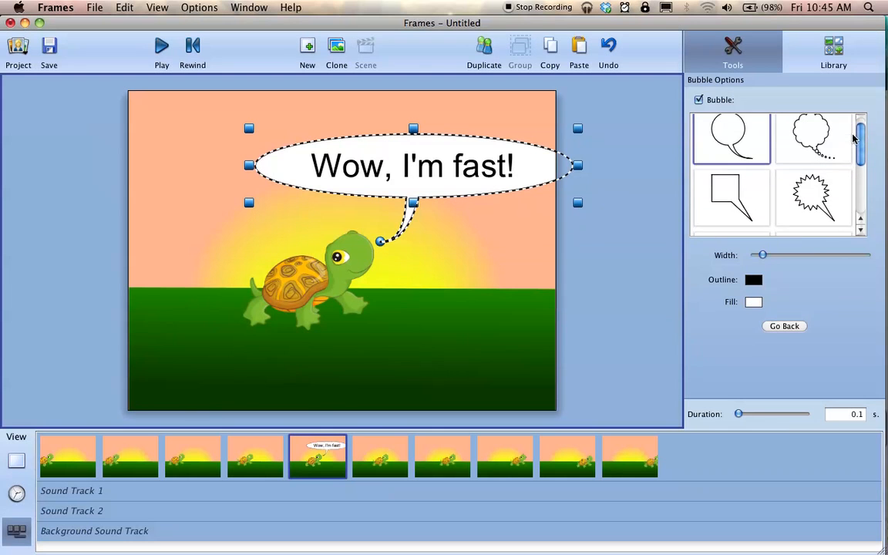
left_click(813, 207)
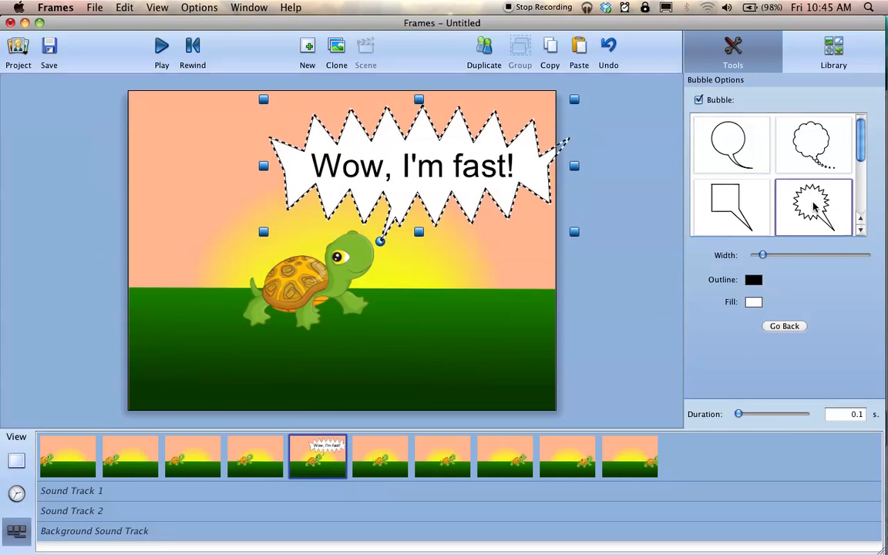
left_click(731, 207)
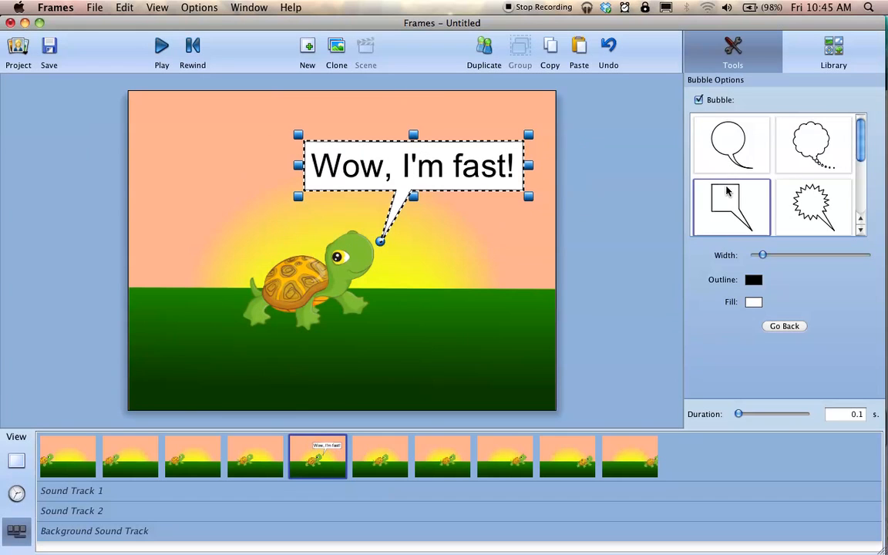
left_click(813, 144)
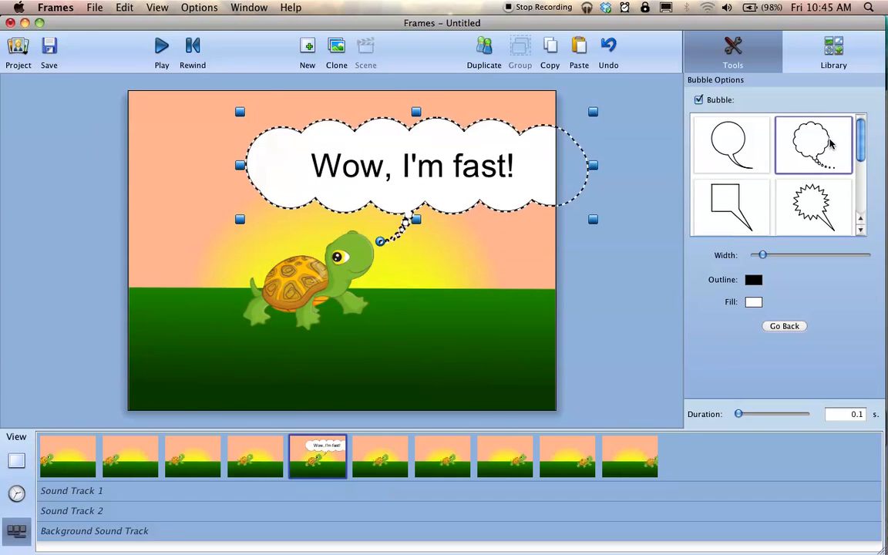
scroll("down", 3)
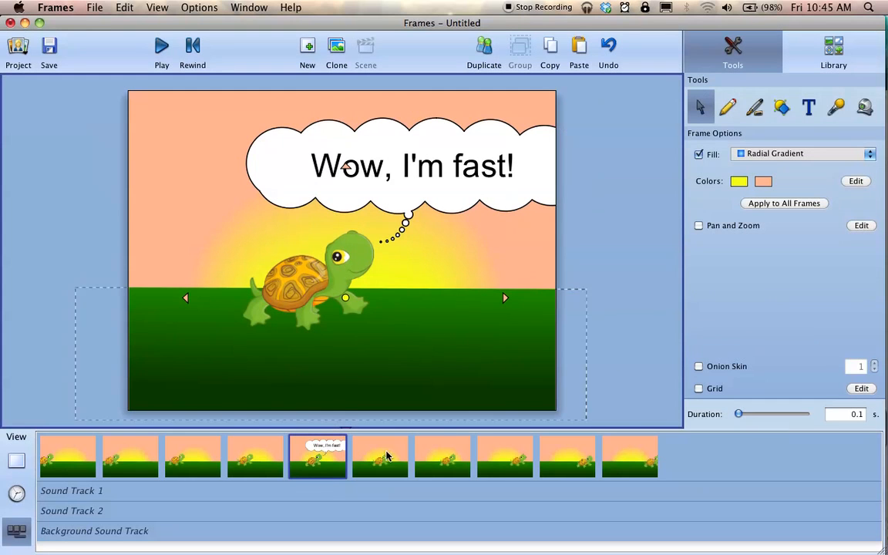
Play the animation to check the bubble, then lengthen frame 5's display duration
left_click(161, 46)
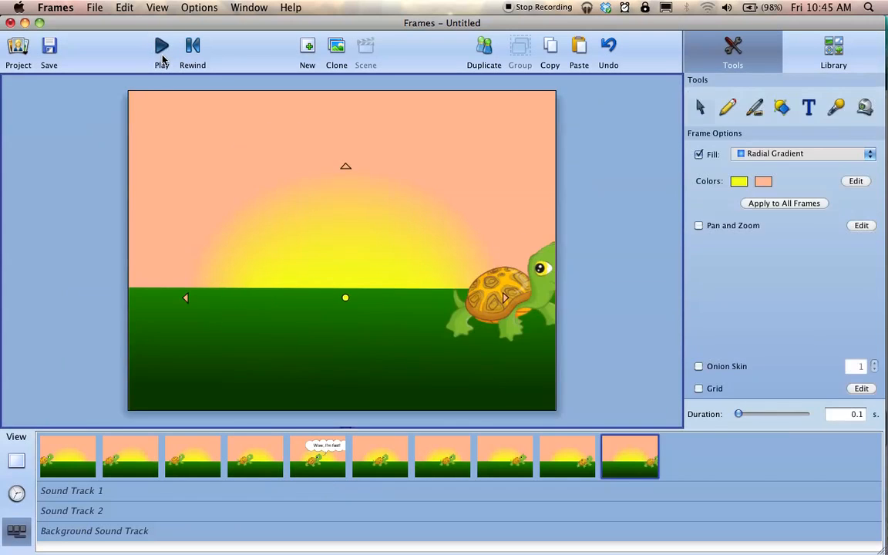
left_click(161, 46)
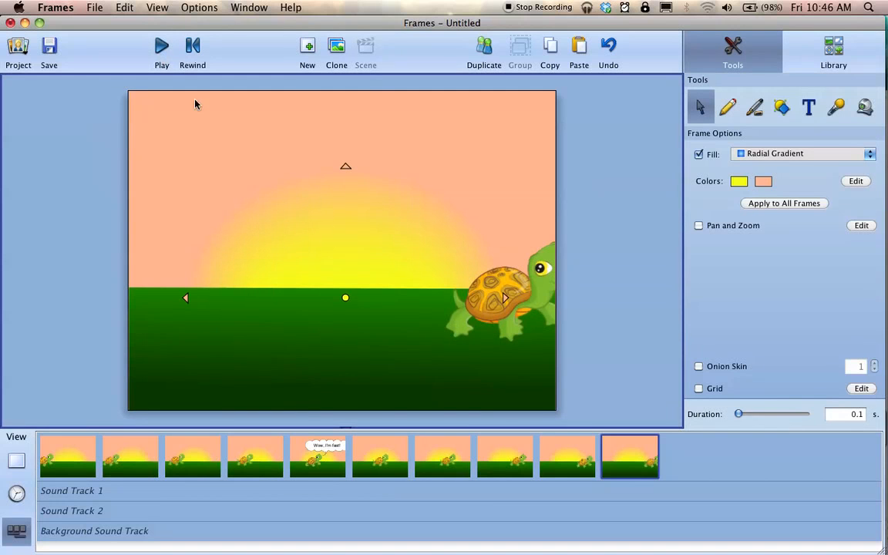
left_click(316, 456)
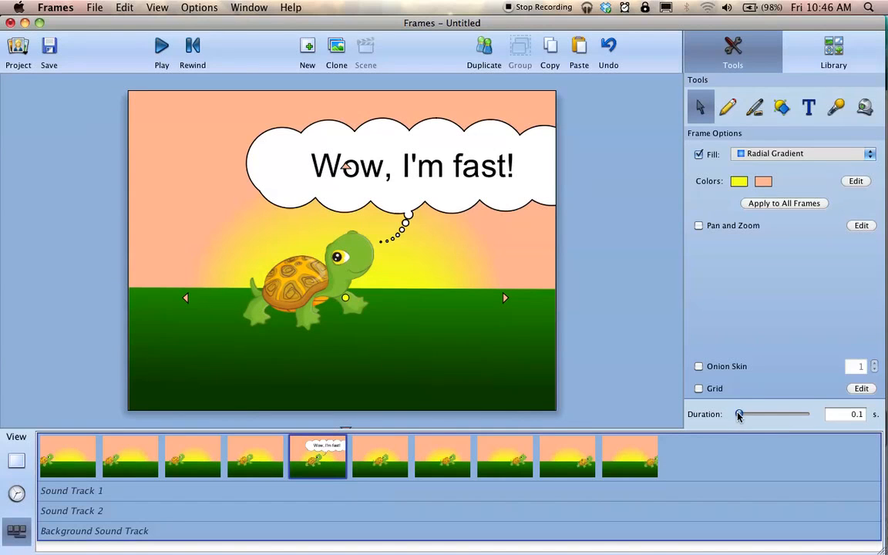
left_click_drag(740, 414, 761, 414)
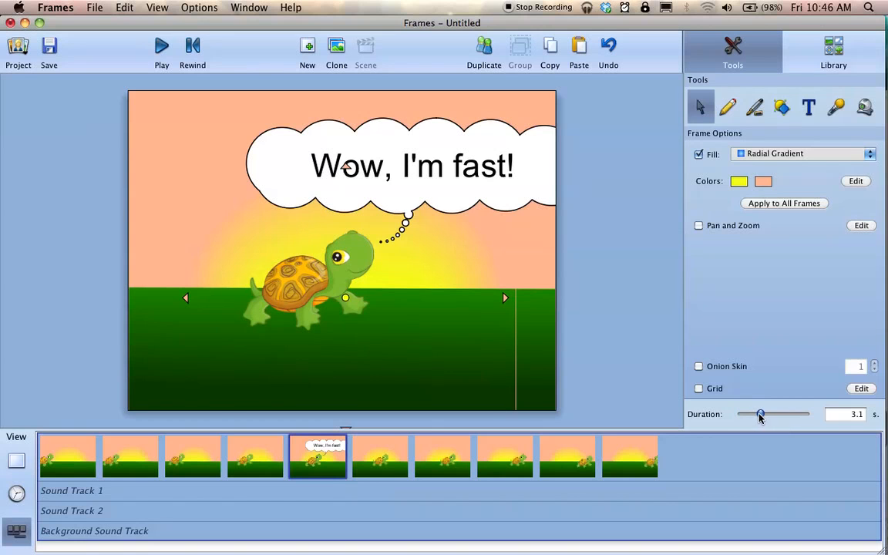
left_click_drag(761, 414, 762, 414)
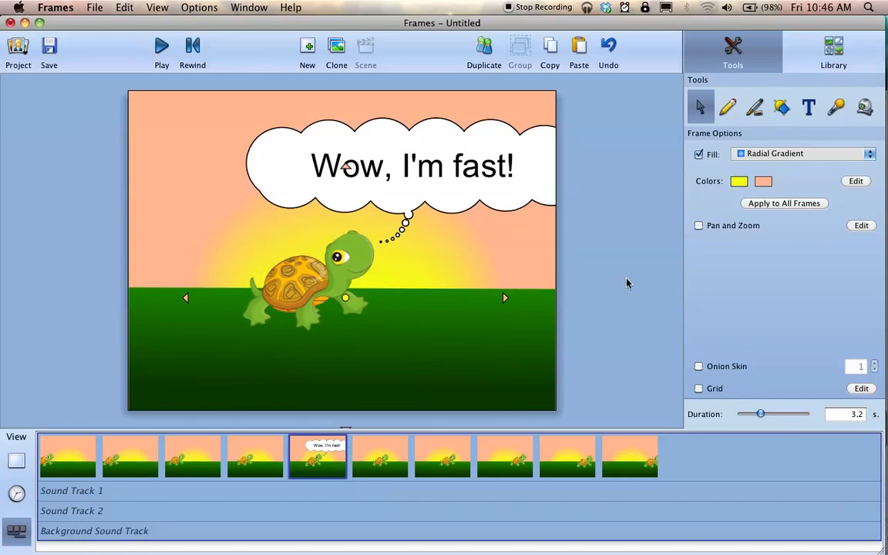
left_click(161, 45)
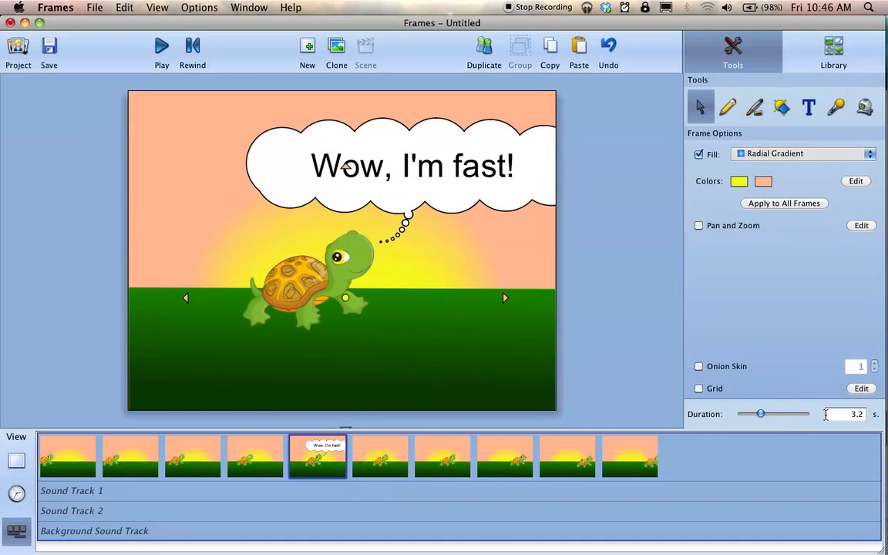
Settle frame 5's duration at 1.8 seconds, then rewind and play the animation to preview the timing
left_click_drag(762, 414, 757, 414)
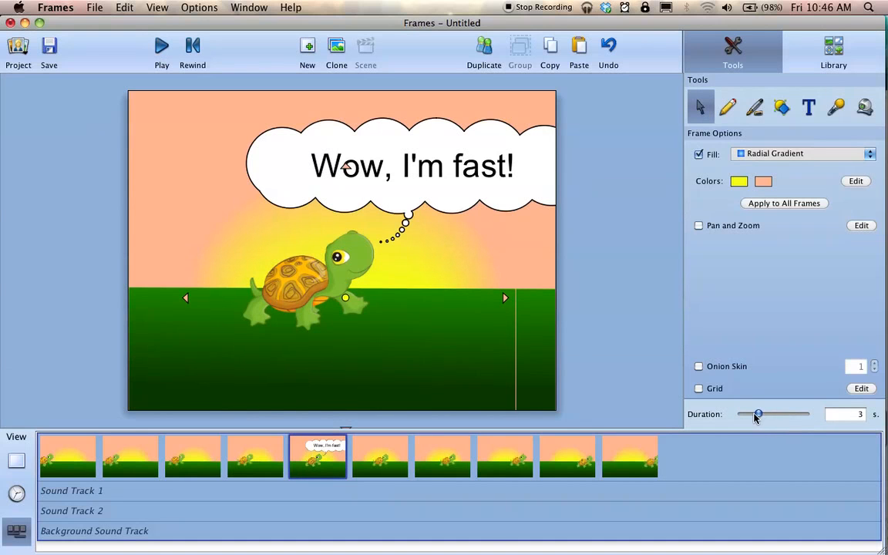
left_click_drag(759, 414, 752, 414)
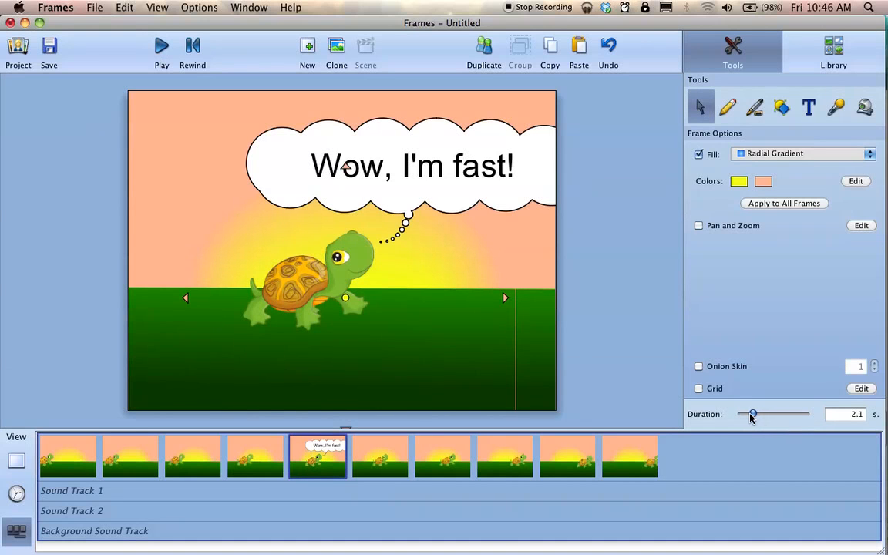
left_click_drag(752, 414, 749, 414)
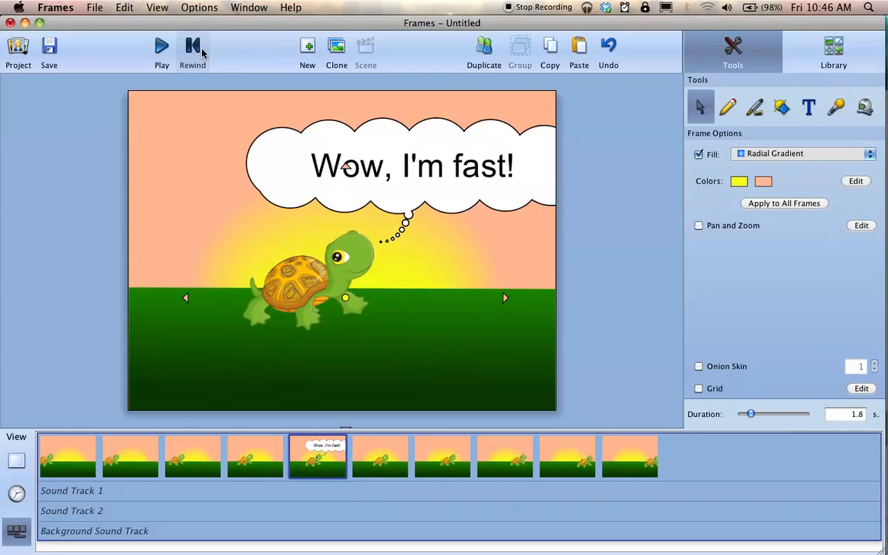
left_click(161, 46)
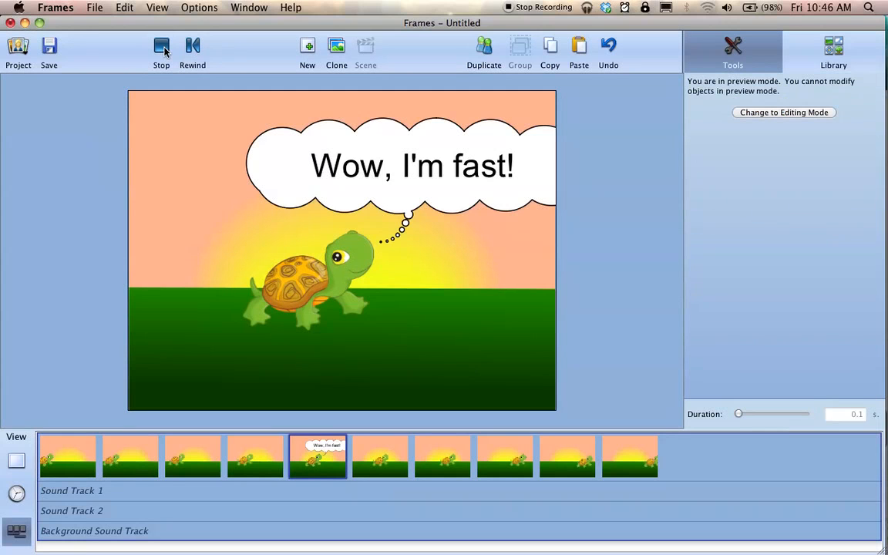
left_click(161, 50)
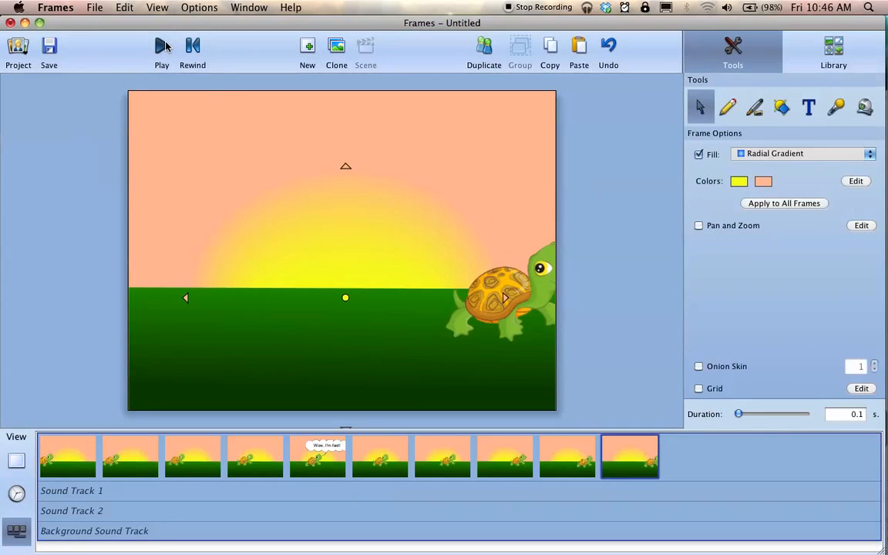
left_click(161, 46)
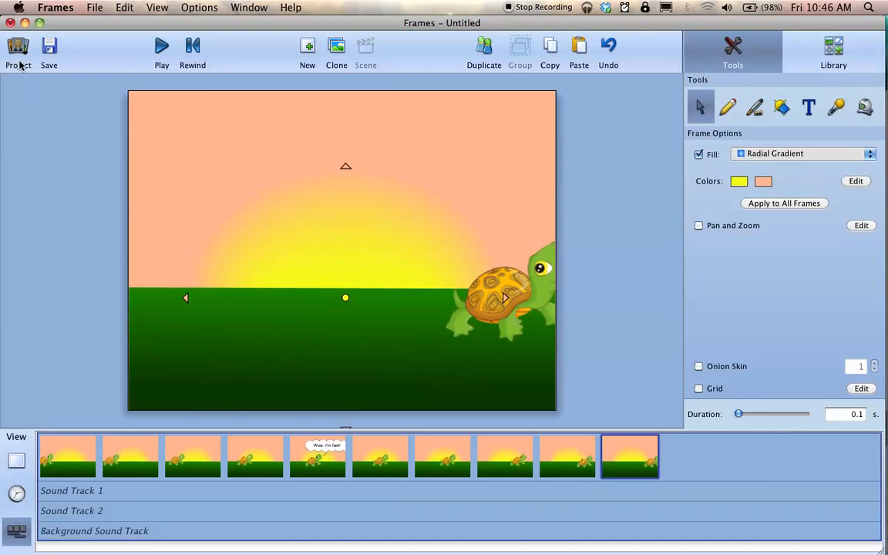
Start a video export from the Project menu, bringing up the save window for Untitled.M4V
left_click(17, 52)
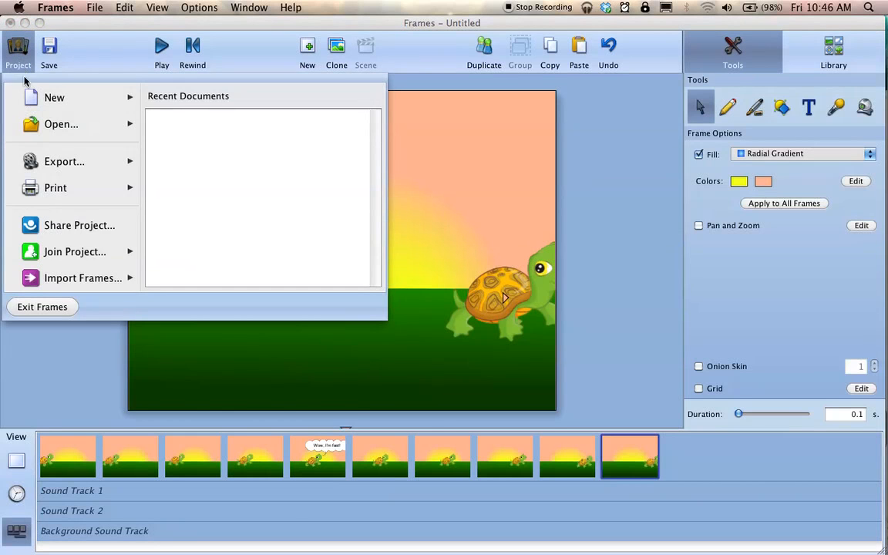
mouse_move(64, 161)
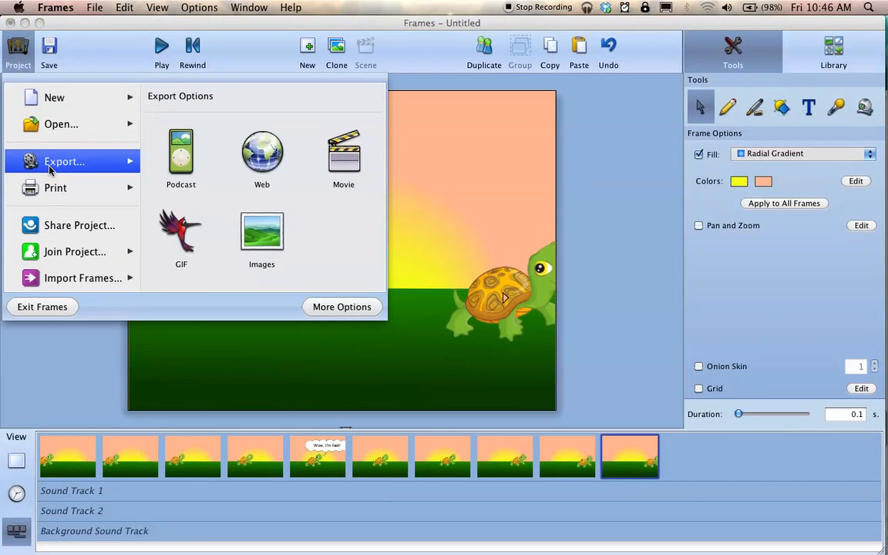
mouse_move(171, 177)
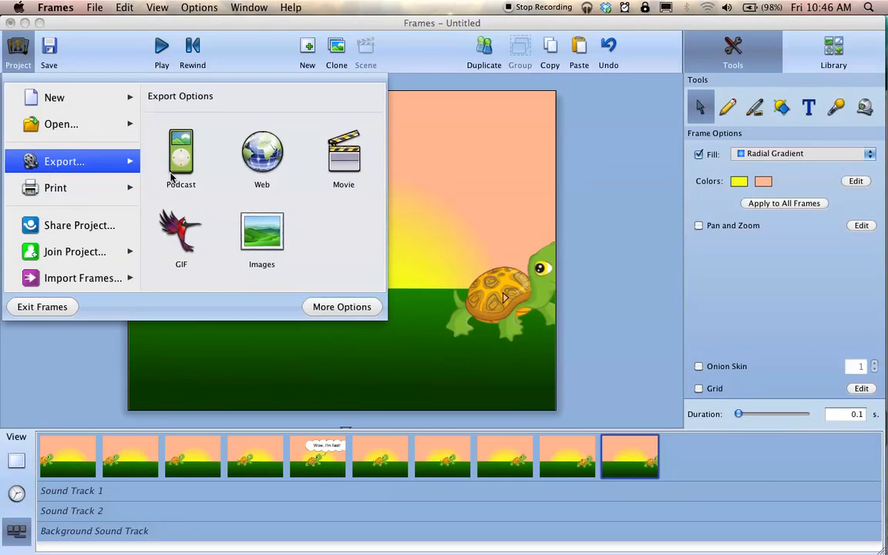
mouse_move(261, 231)
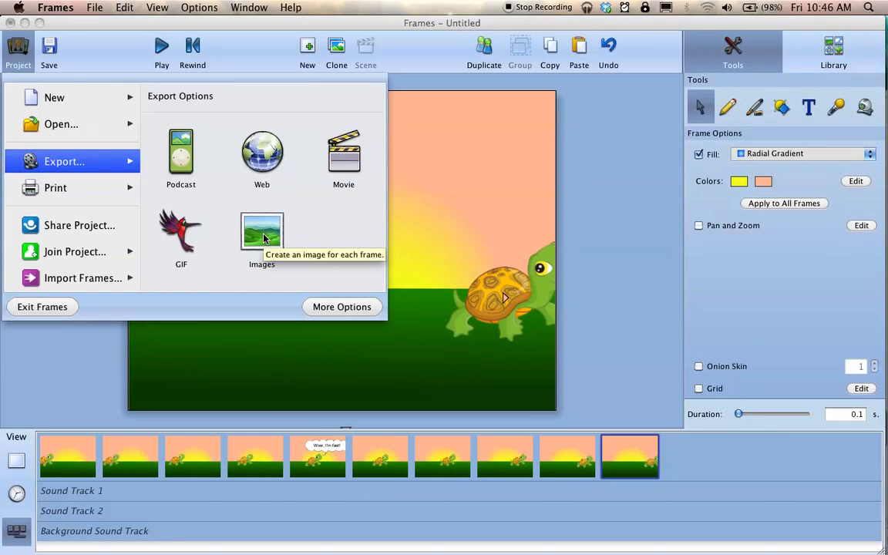
mouse_move(262, 154)
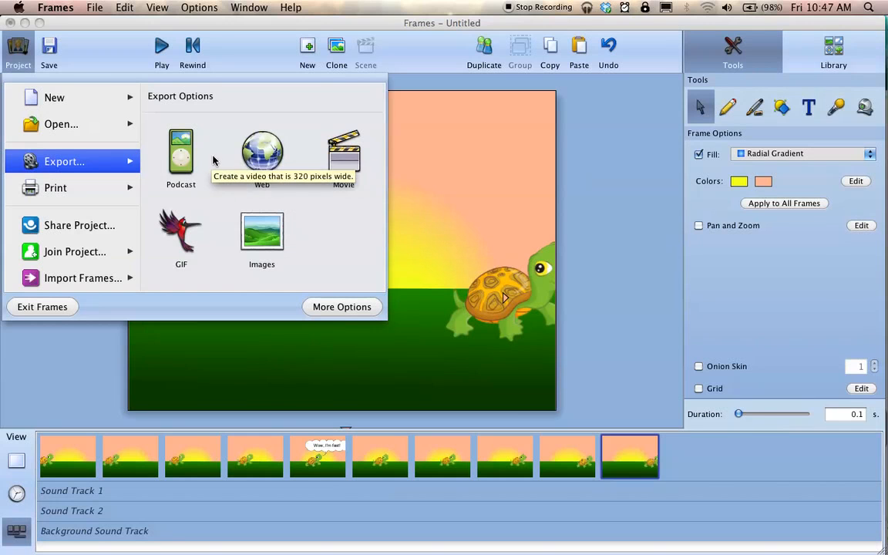
mouse_move(262, 162)
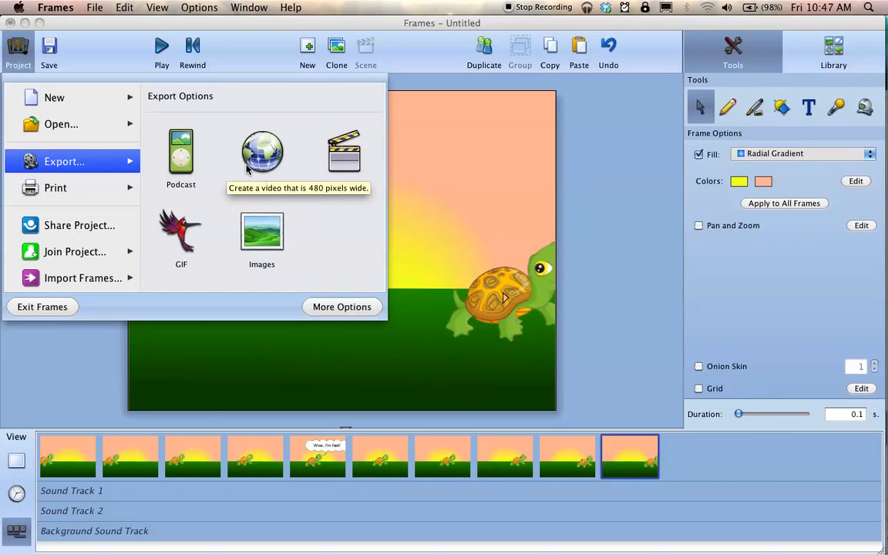
mouse_move(264, 166)
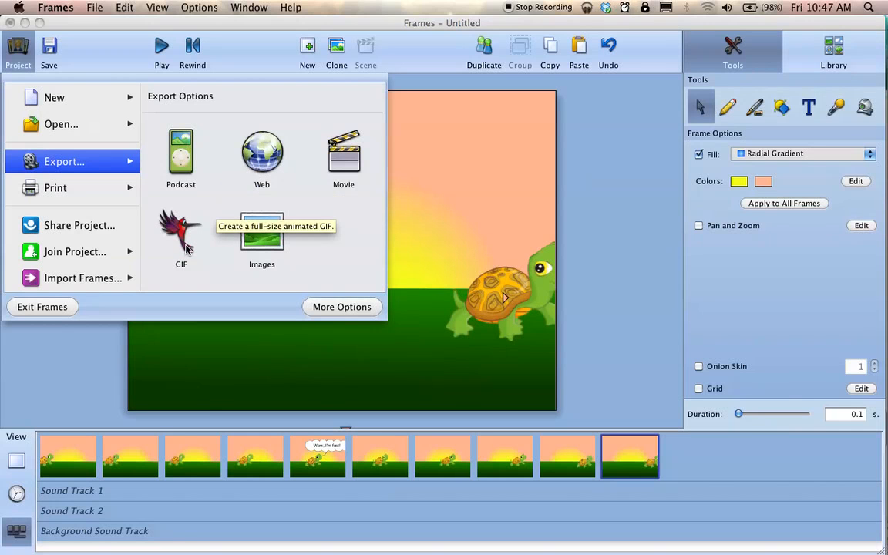
mouse_move(181, 235)
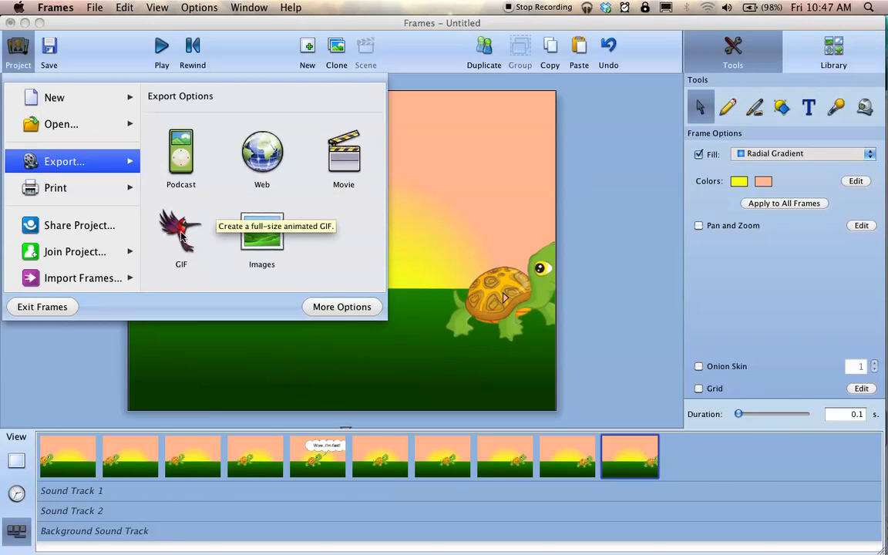
mouse_move(192, 274)
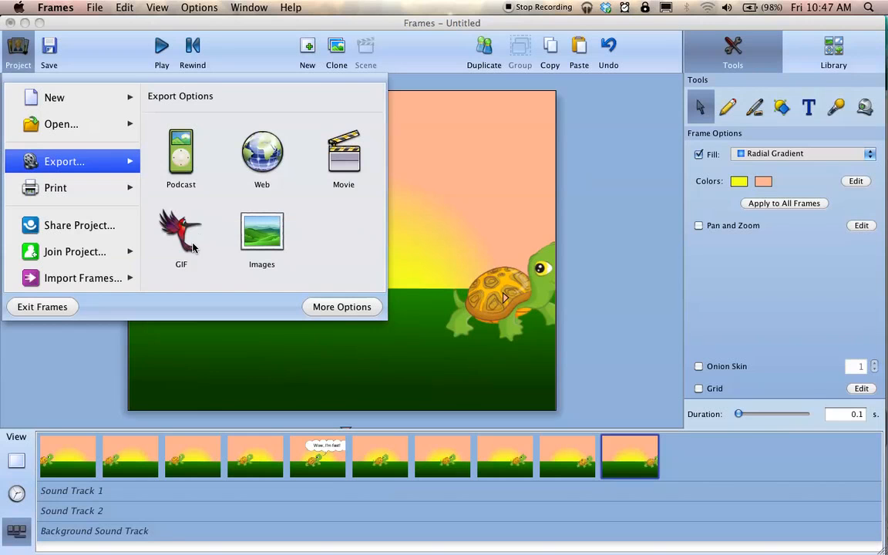
mouse_move(202, 198)
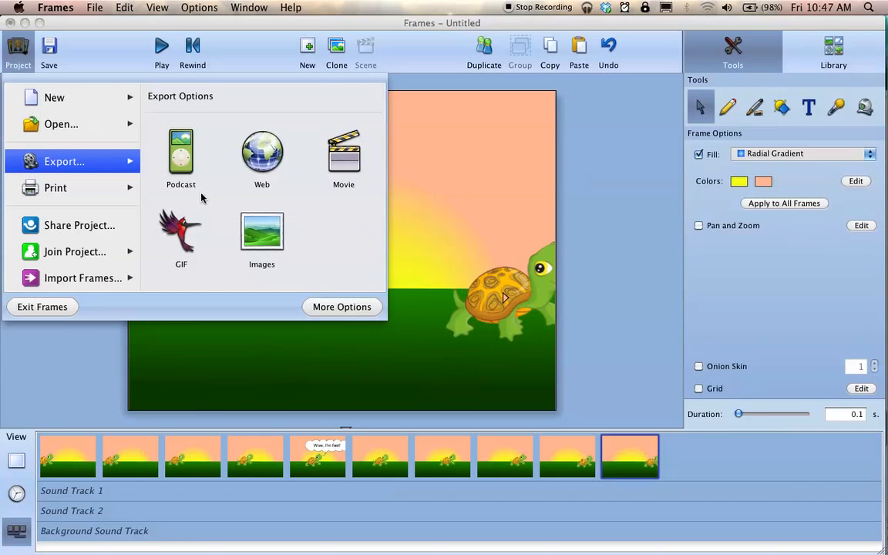
left_click(343, 154)
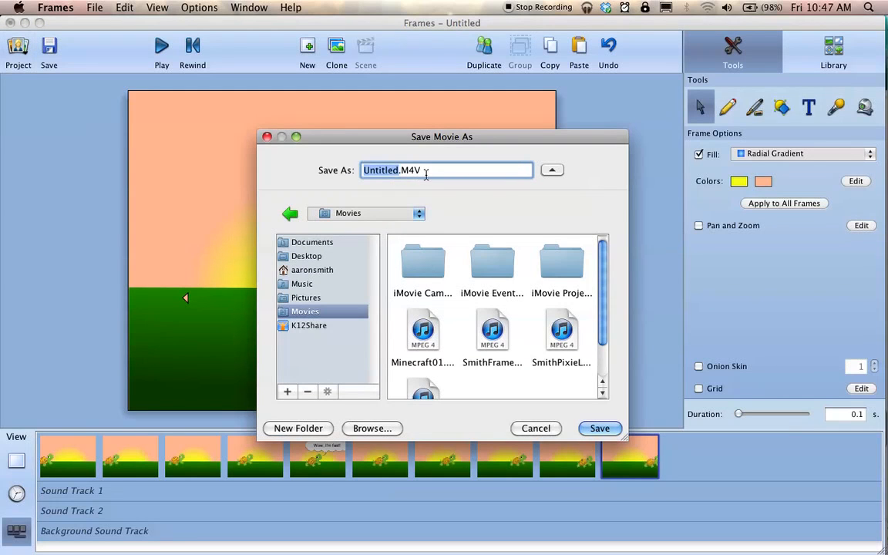
mouse_move(392, 239)
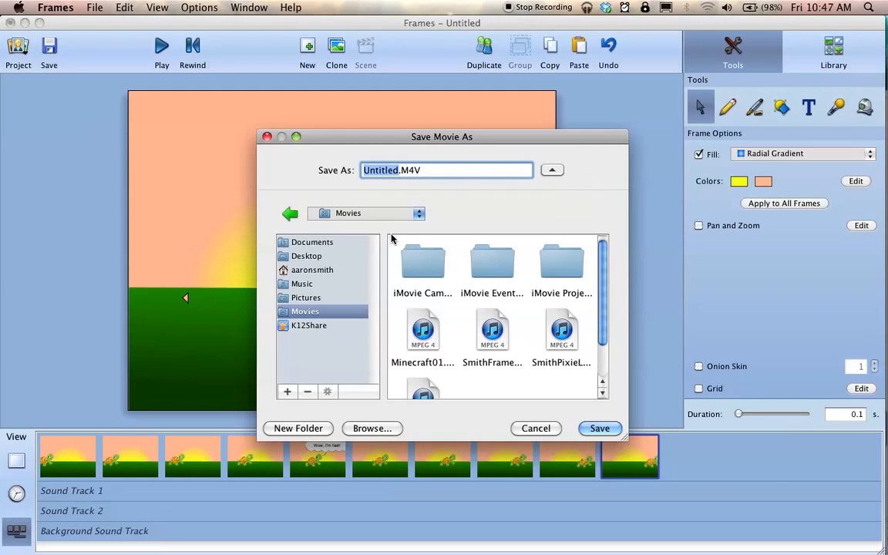
Name the movie Turtle.M4V in the Movies folder and start exporting
type("T.M4V")
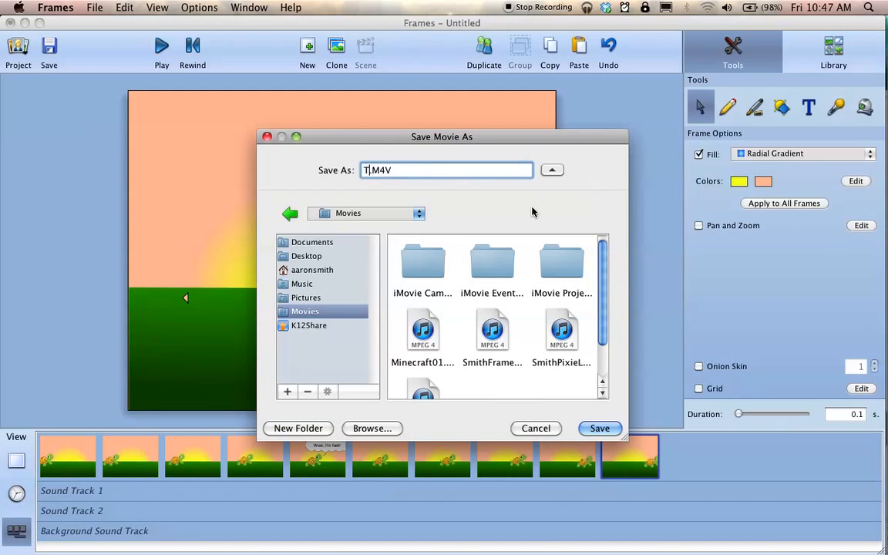
type("urtle")
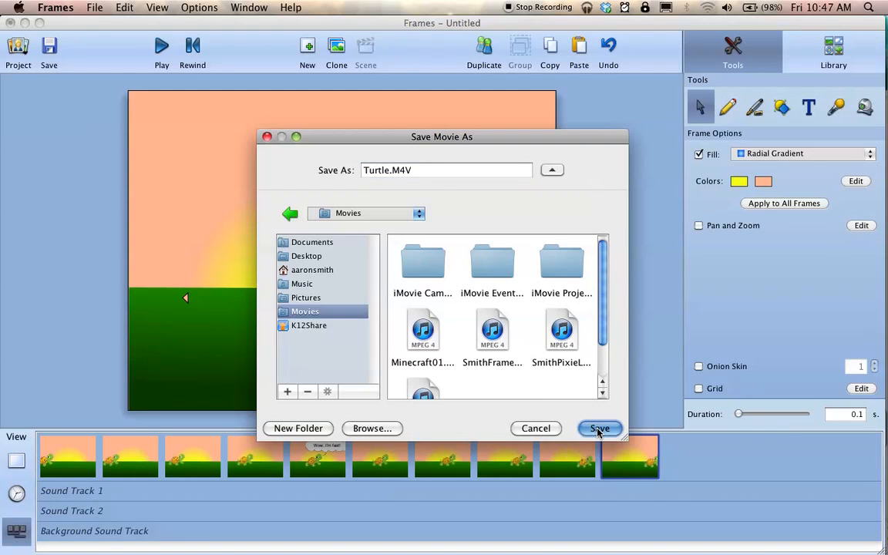
left_click(599, 428)
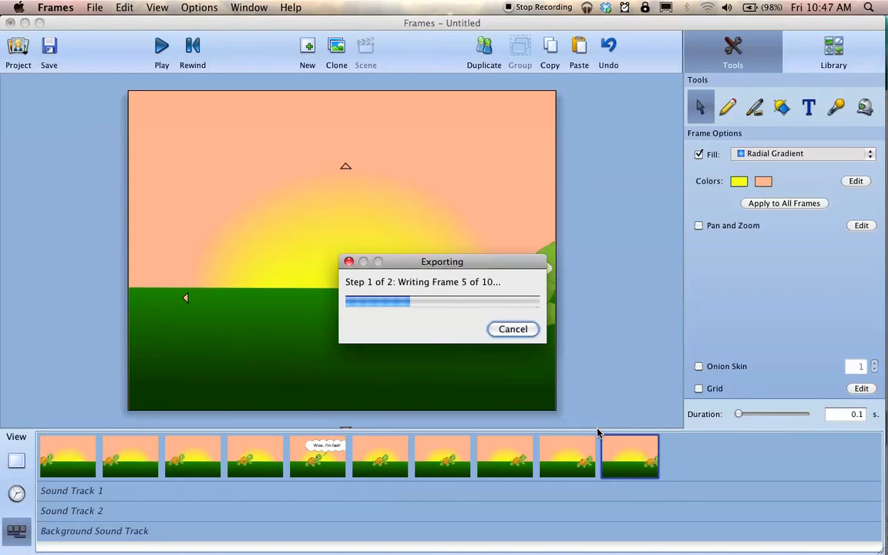